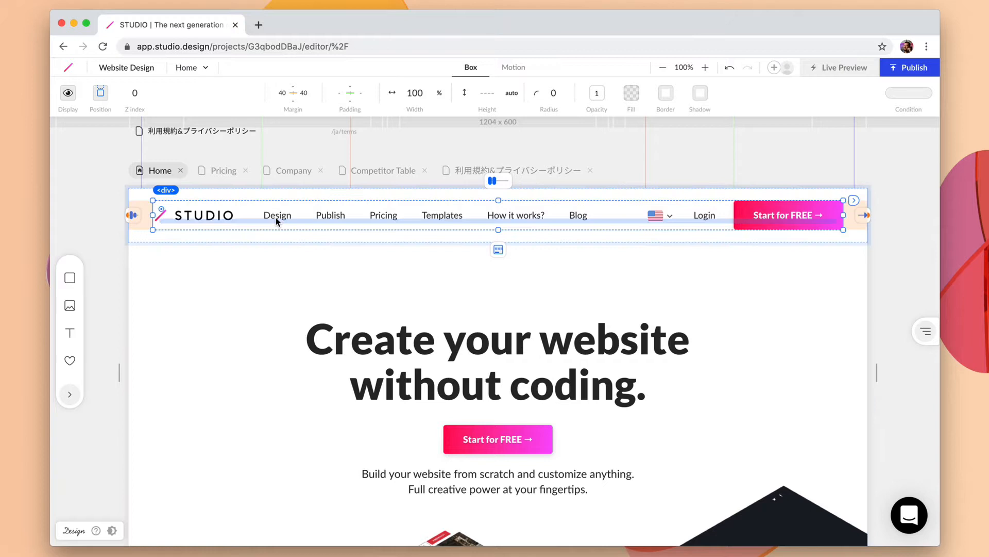
Drag the Design menu link to sit after Publish, then select the header section
{"action": "left_click", "coordinate": [277, 215]}
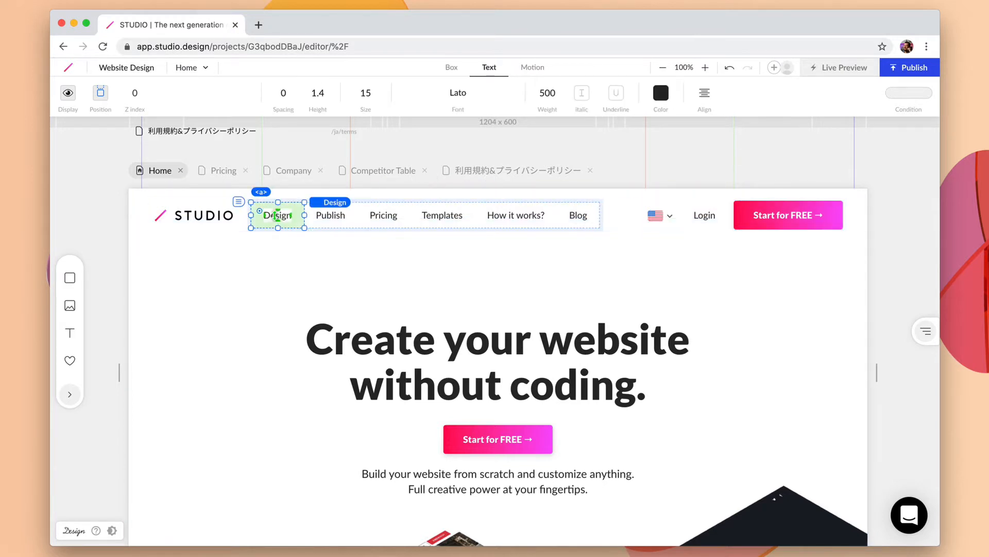
{"action": "left_click", "coordinate": [329, 216]}
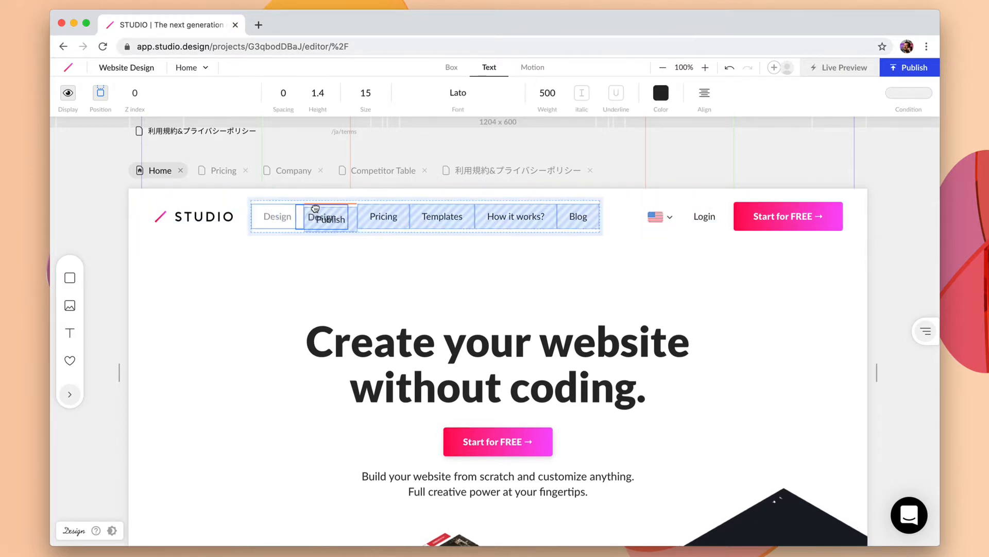
{"action": "left_click", "coordinate": [331, 215]}
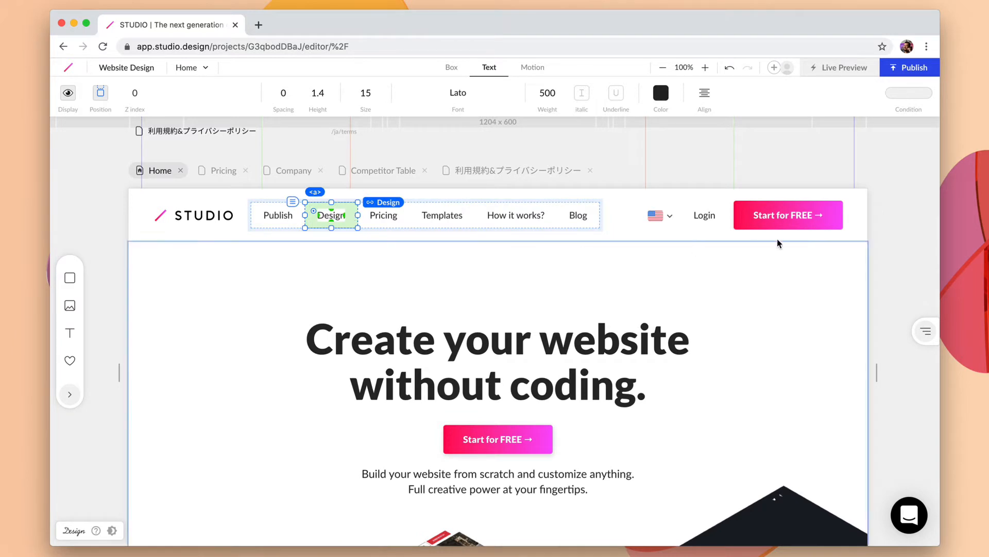
{"action": "left_click", "coordinate": [699, 247]}
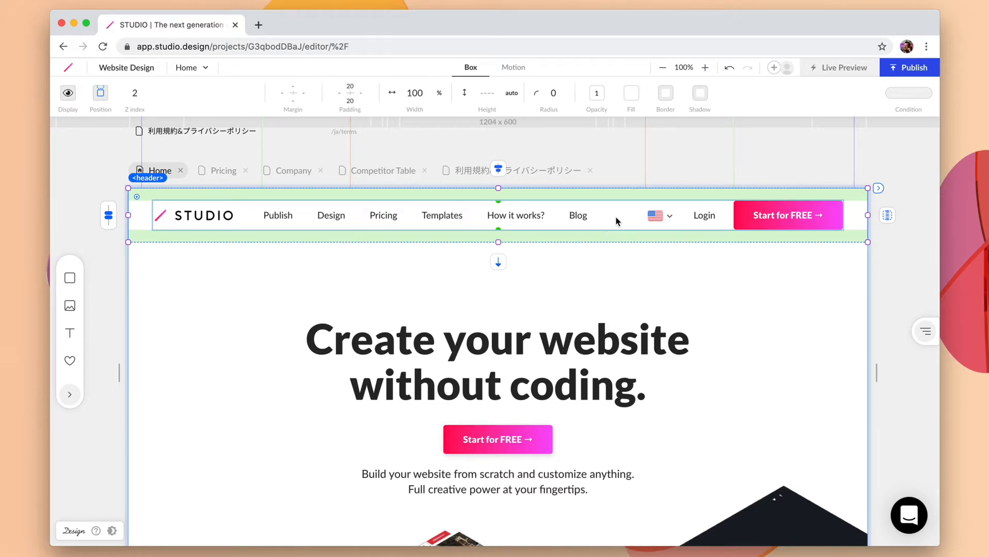
Create a symbol named 'Header' from the header section via its right-click menu
{"action": "right_click", "coordinate": [617, 221]}
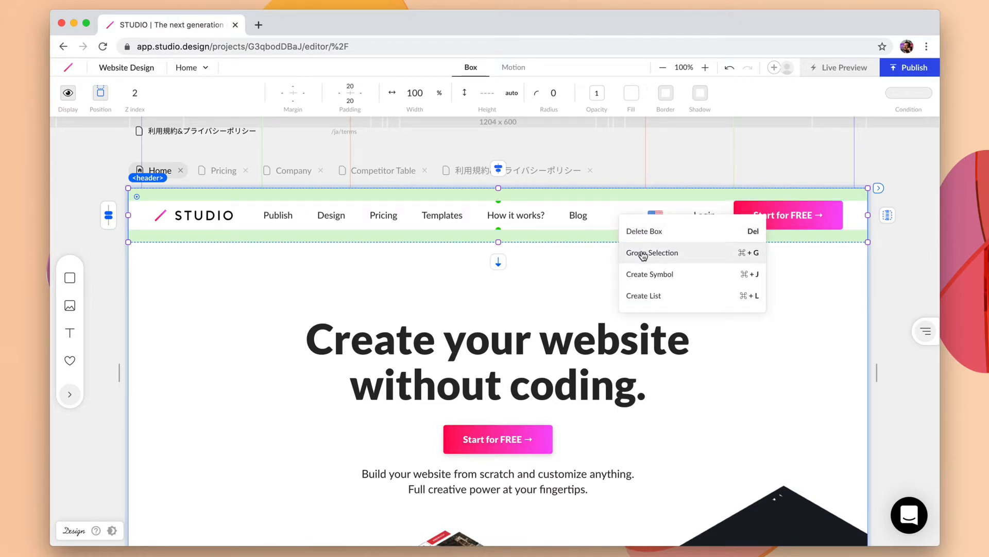
{"action": "left_click", "coordinate": [649, 274]}
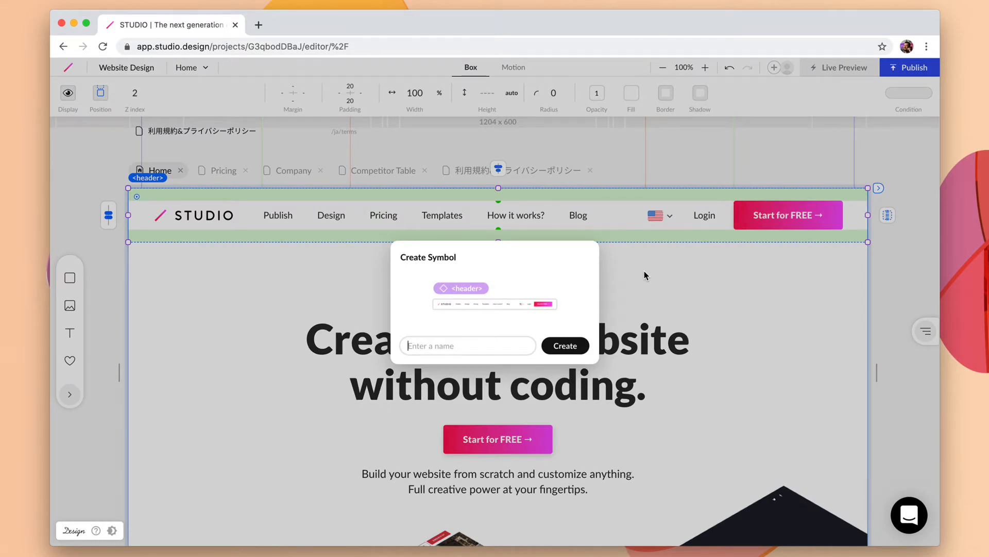
{"action": "type", "text": "Header"}
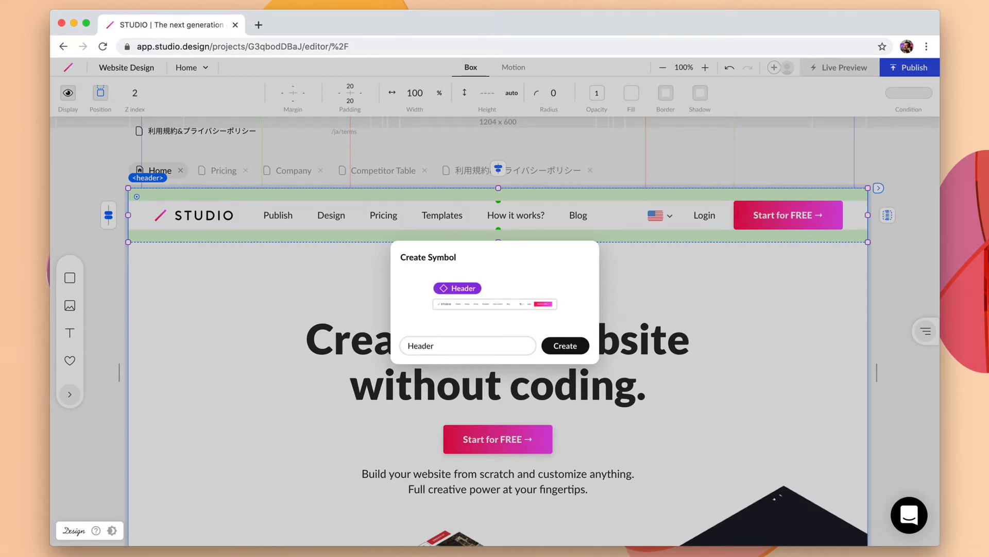
{"action": "left_click", "coordinate": [563, 345]}
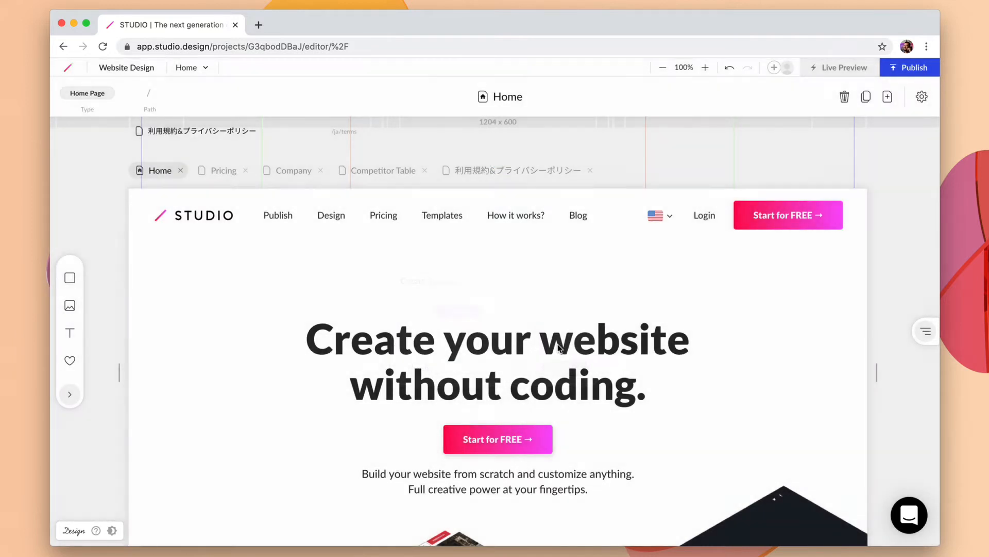
{"action": "mouse_move", "coordinate": [888, 97]}
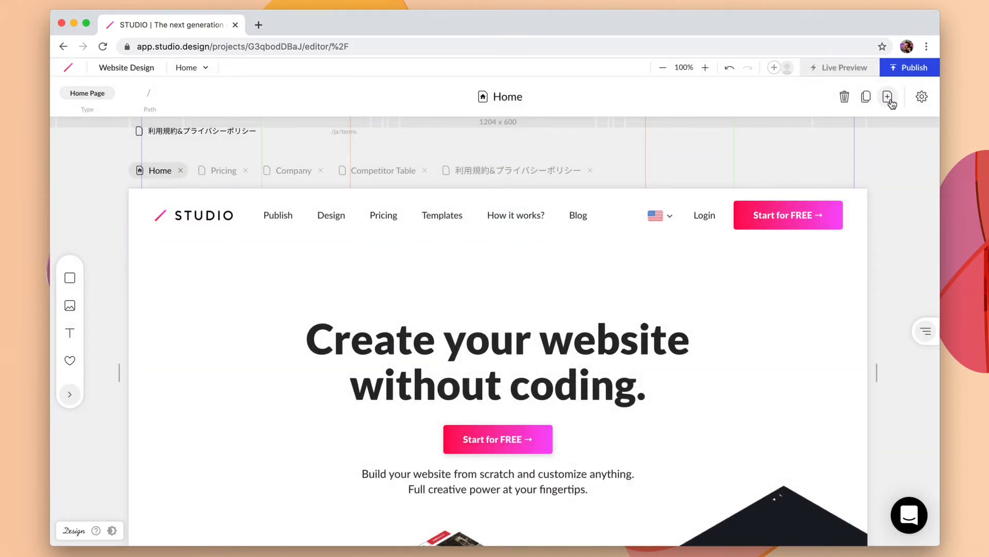
Add a new regular page (not a modal) to the site
{"action": "left_click", "coordinate": [888, 96]}
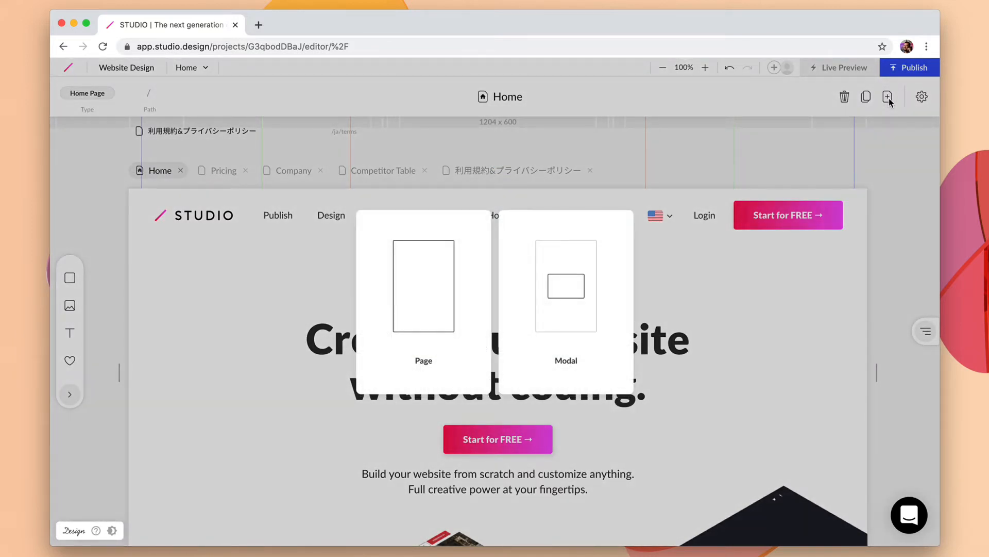
{"action": "left_click", "coordinate": [424, 286]}
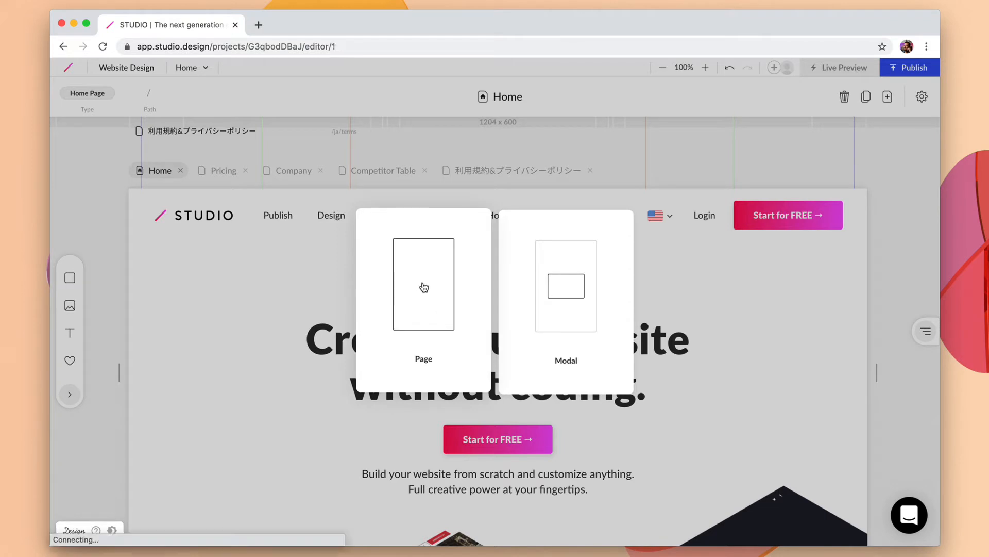
{"action": "left_click", "coordinate": [423, 284]}
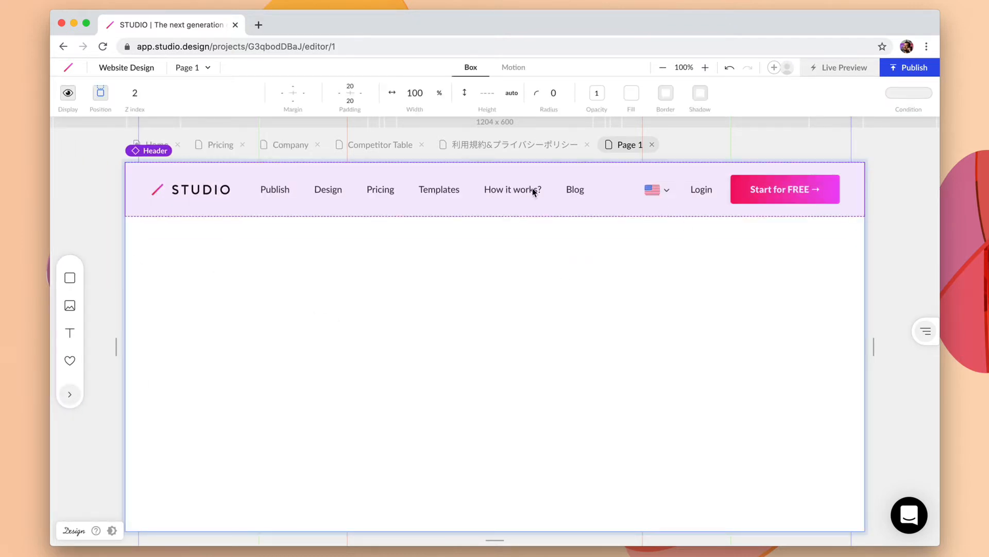
{"action": "mouse_move", "coordinate": [487, 208]}
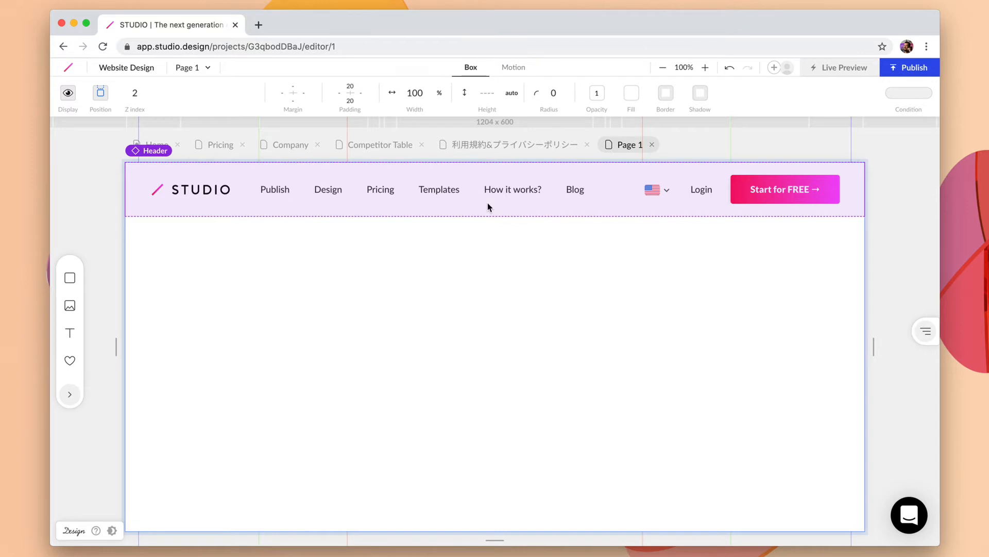
{"action": "mouse_move", "coordinate": [744, 198]}
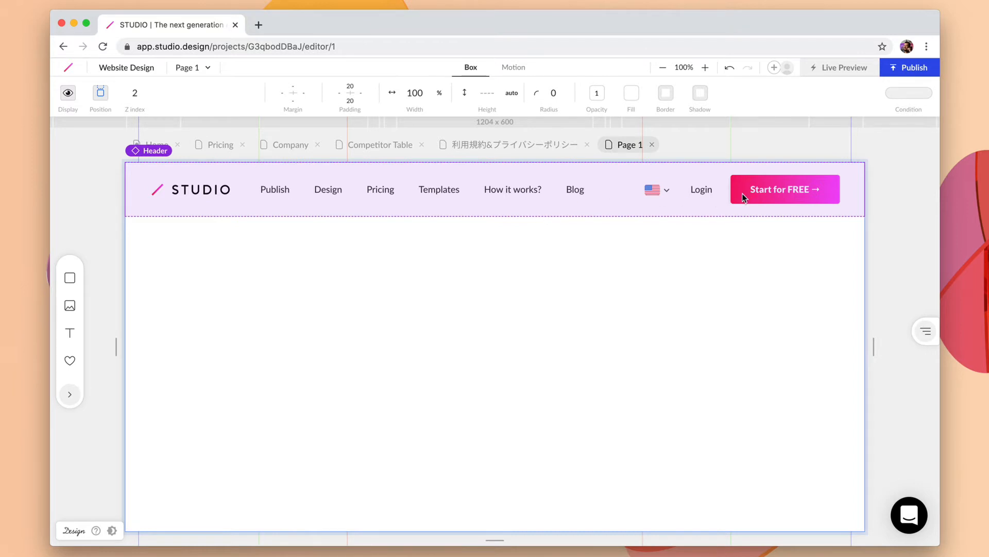
Relabel the header's Start for FREE button to 'GET STARTED' and move Design ahead of Publish
{"action": "left_click", "coordinate": [441, 189]}
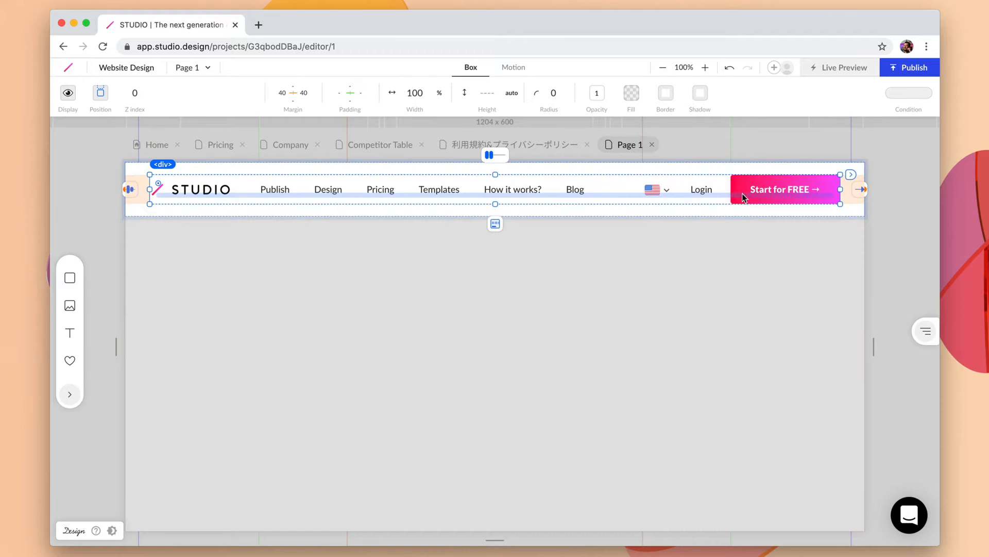
{"action": "left_click", "coordinate": [784, 188]}
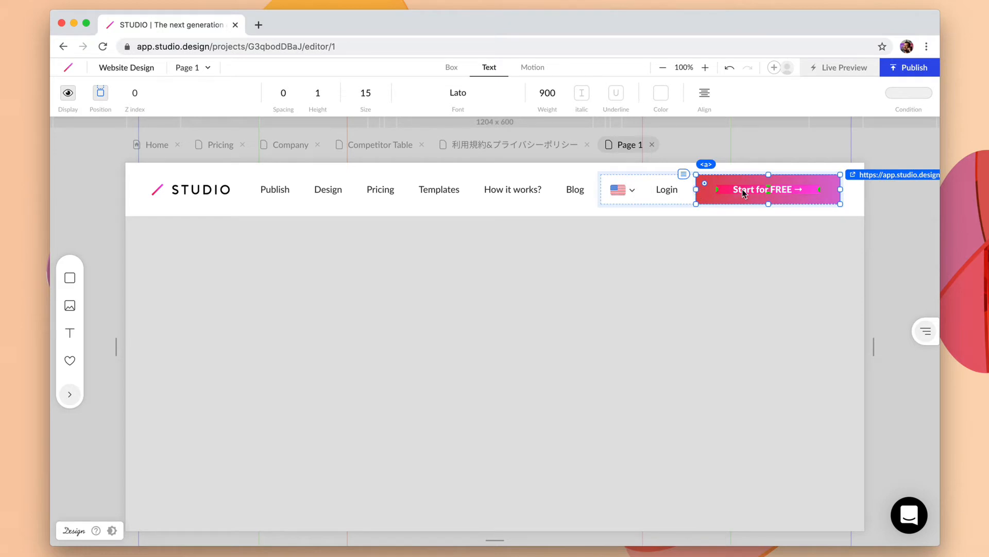
{"action": "type", "text": "GET"}
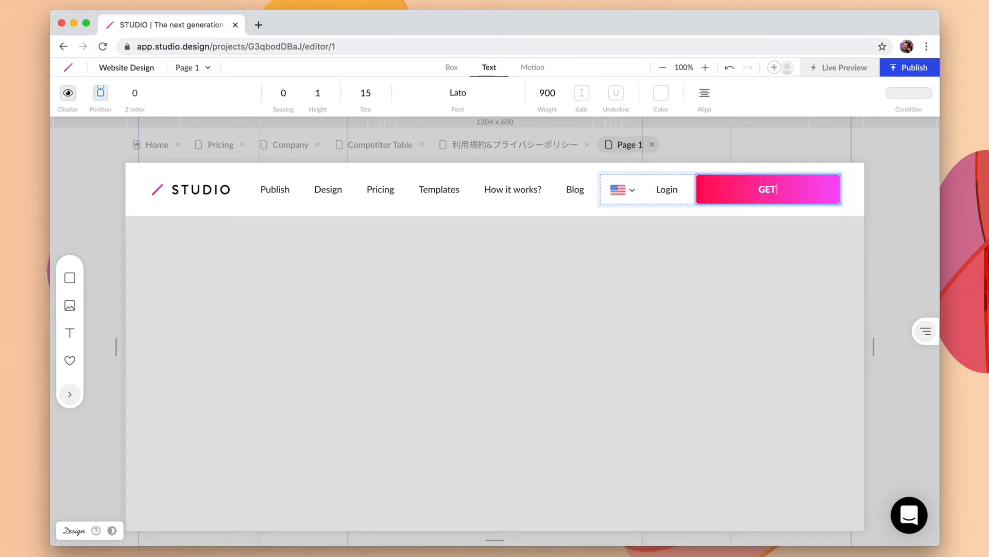
{"action": "type", "text": "STARTED"}
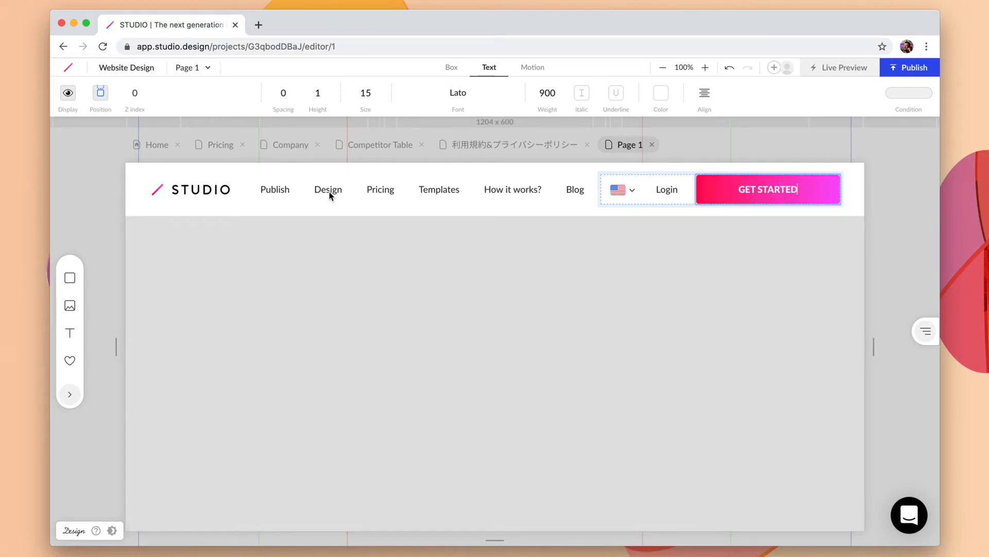
{"action": "left_click", "coordinate": [328, 189]}
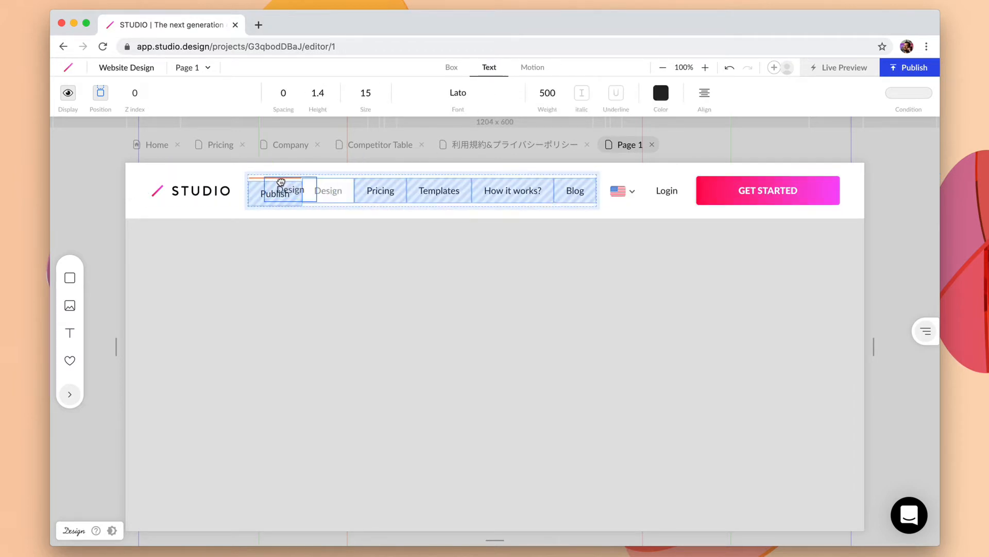
{"action": "left_click", "coordinate": [273, 190]}
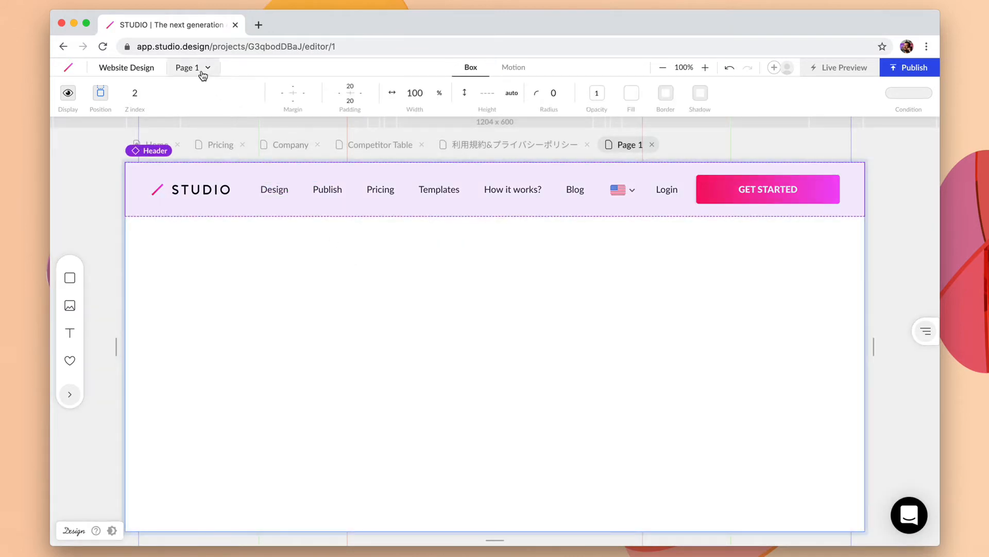
Switch to the Home page from the top-bar page dropdown
{"action": "left_click", "coordinate": [188, 68]}
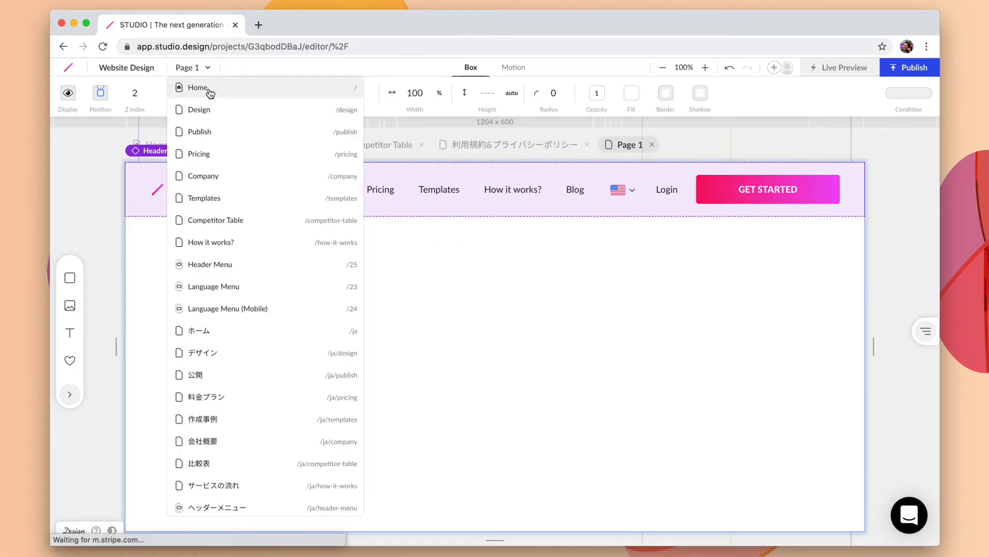
{"action": "left_click", "coordinate": [198, 87]}
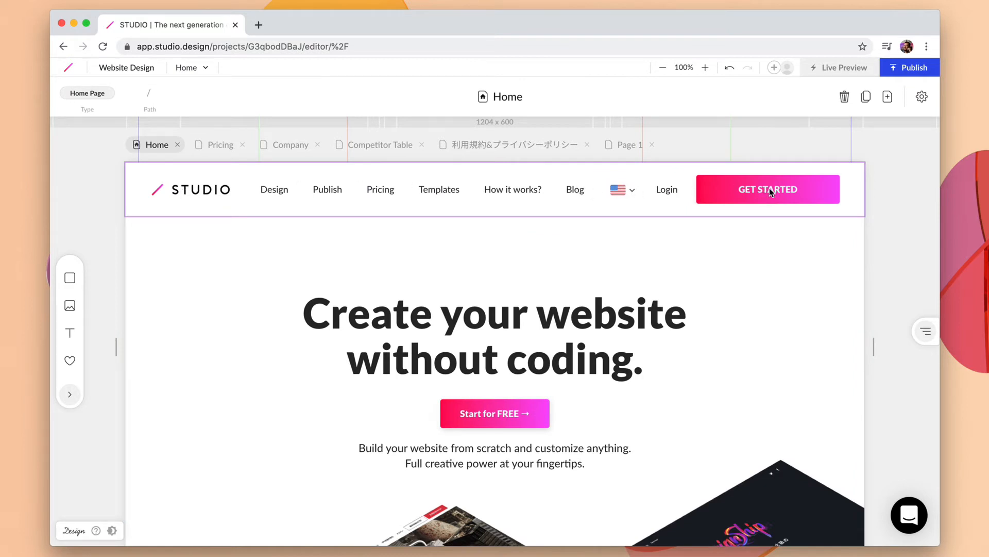
{"action": "mouse_move", "coordinate": [758, 205]}
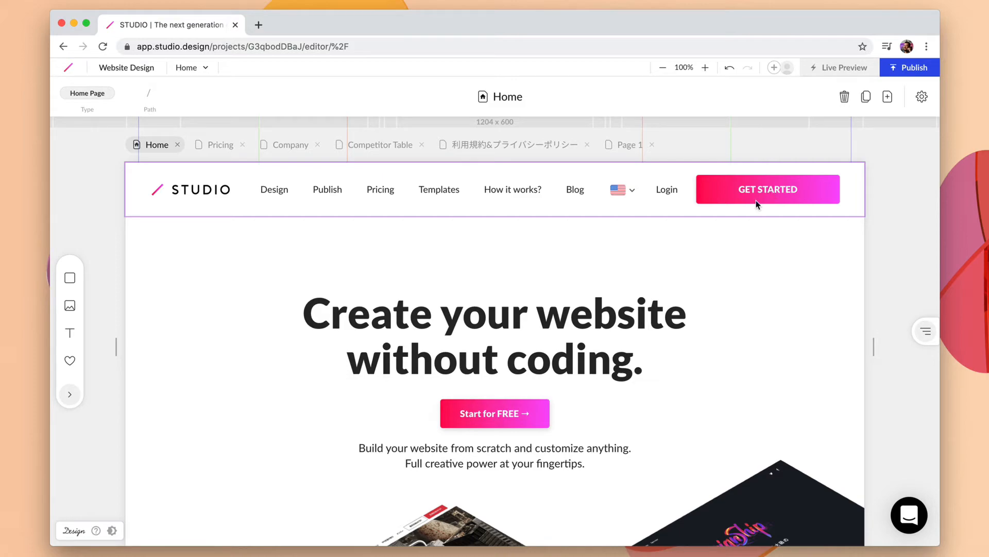
Scroll to the Start NOW section and save it as a symbol named 'START NOW'
{"action": "scroll", "scroll_direction": "down", "scroll_amount": 3}
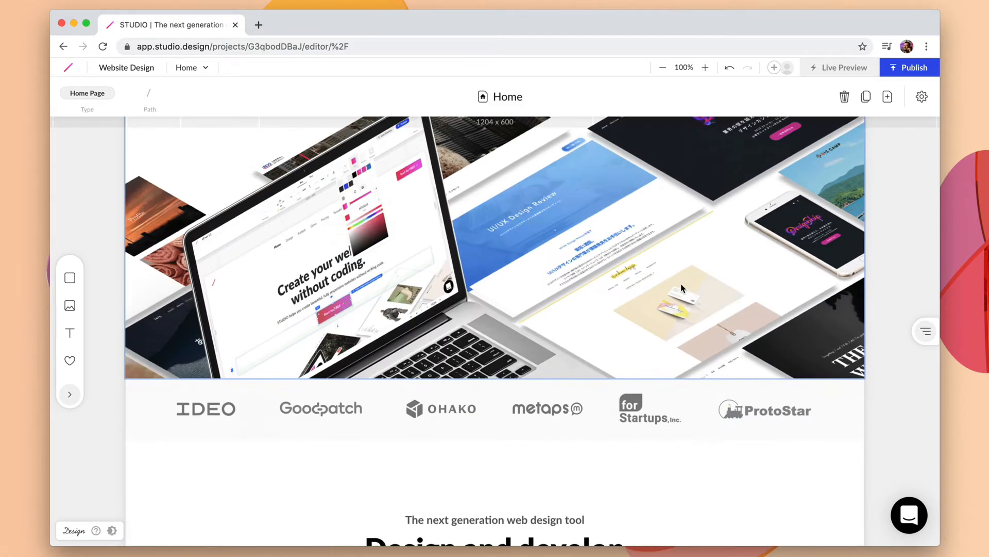
{"action": "scroll", "scroll_direction": "down", "scroll_amount": 3}
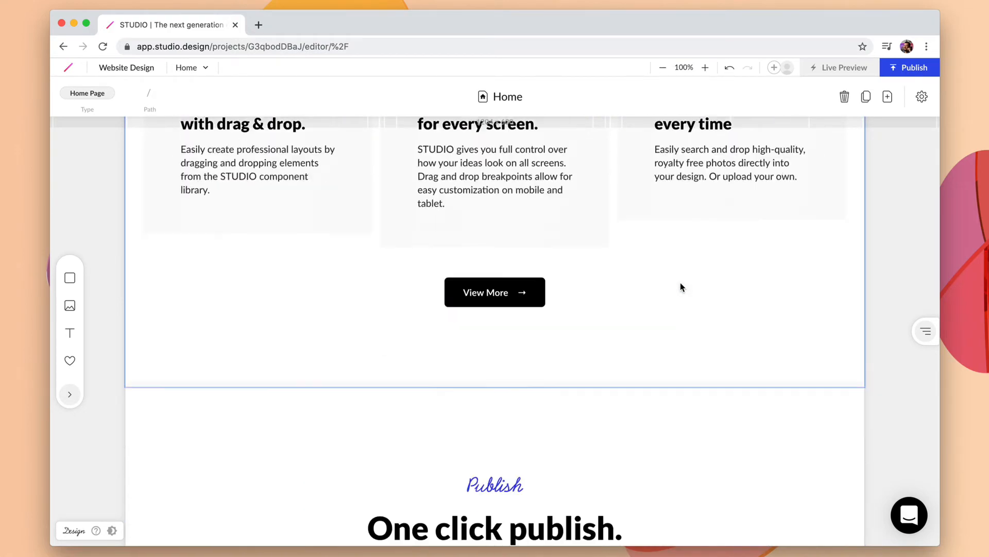
{"action": "scroll", "scroll_direction": "down", "scroll_amount": 3}
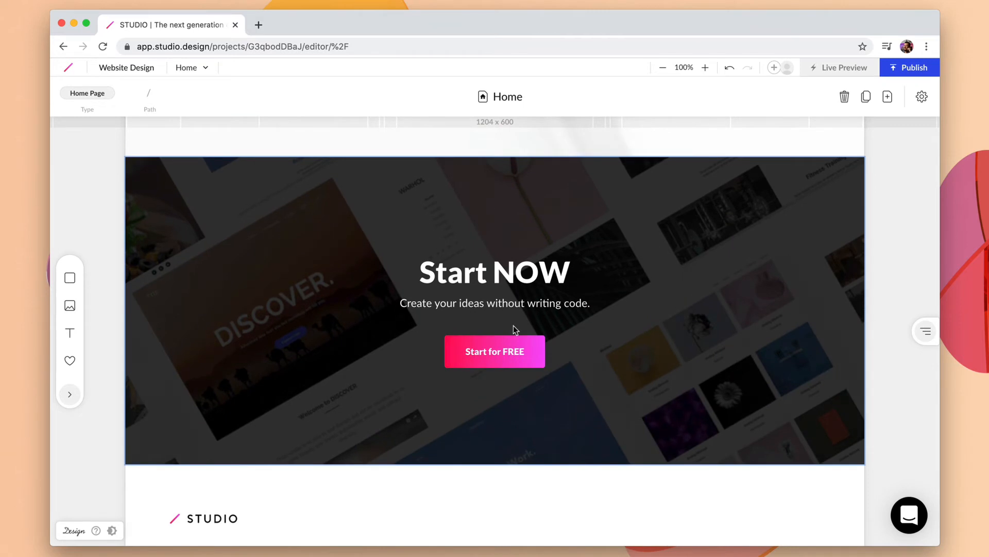
{"action": "mouse_move", "coordinate": [655, 274]}
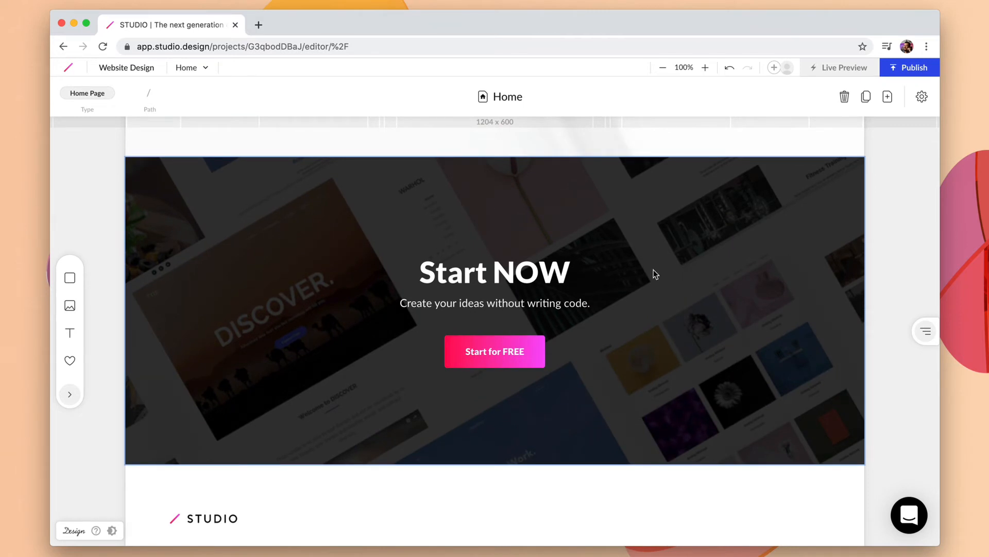
{"action": "left_click", "coordinate": [545, 232]}
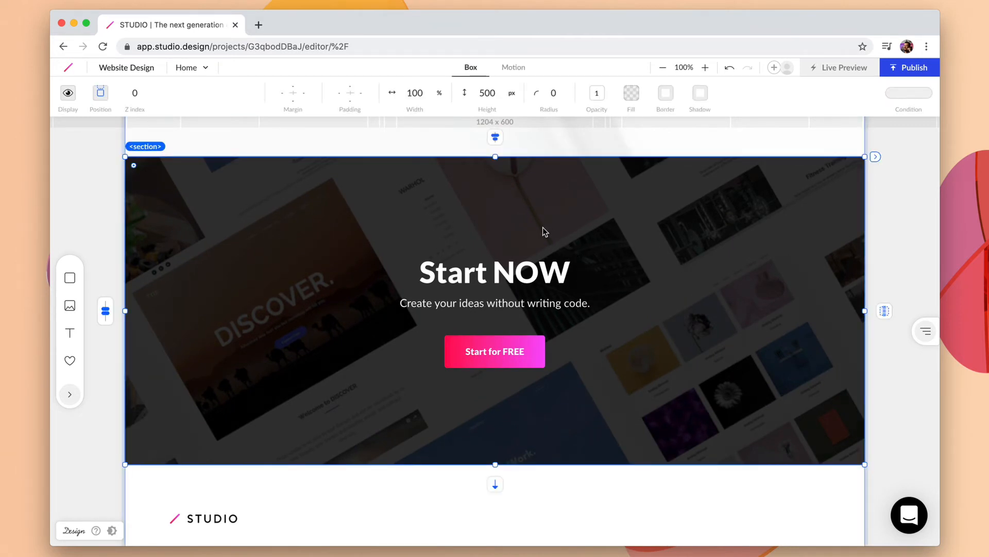
{"action": "right_click", "coordinate": [545, 231]}
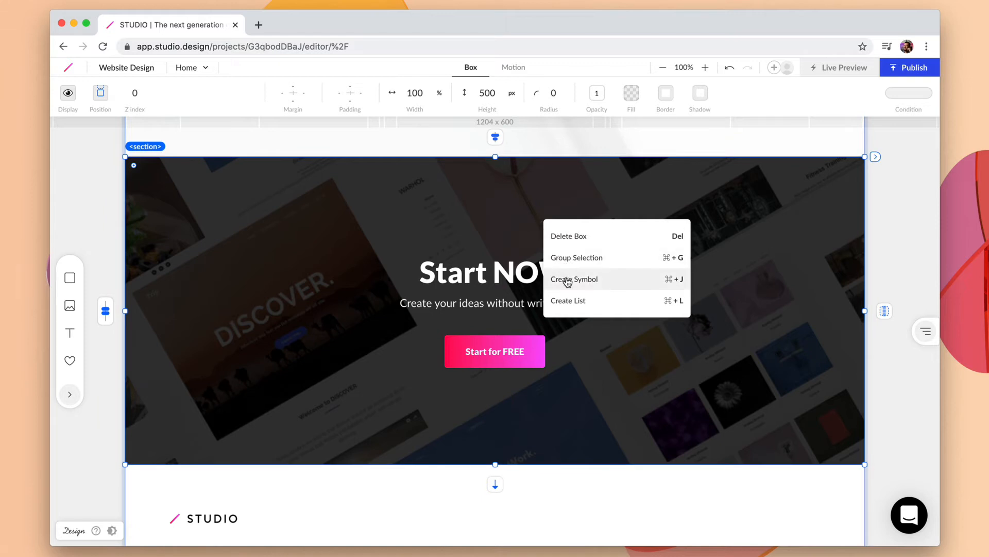
{"action": "left_click", "coordinate": [574, 279]}
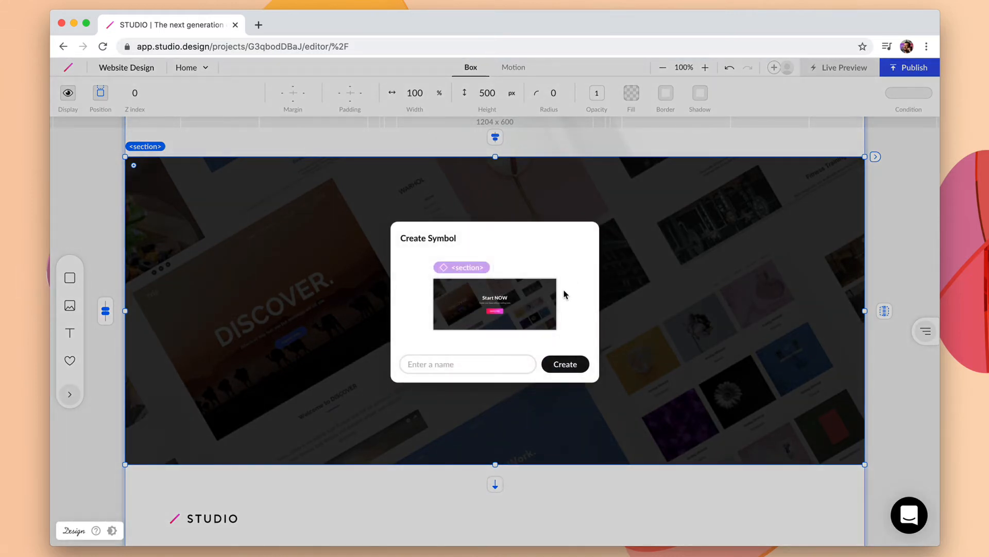
{"action": "type", "text": "START NOW"}
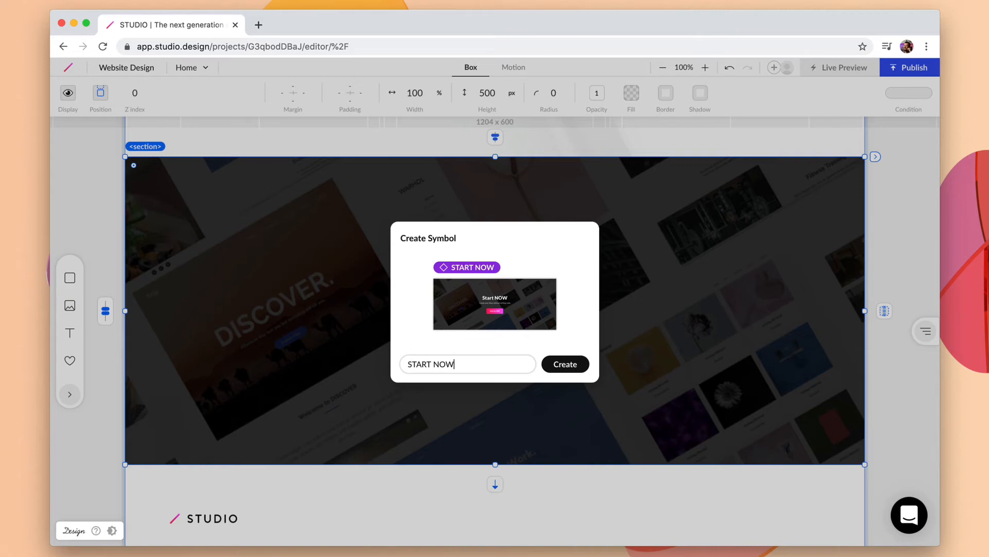
{"action": "left_click", "coordinate": [564, 363]}
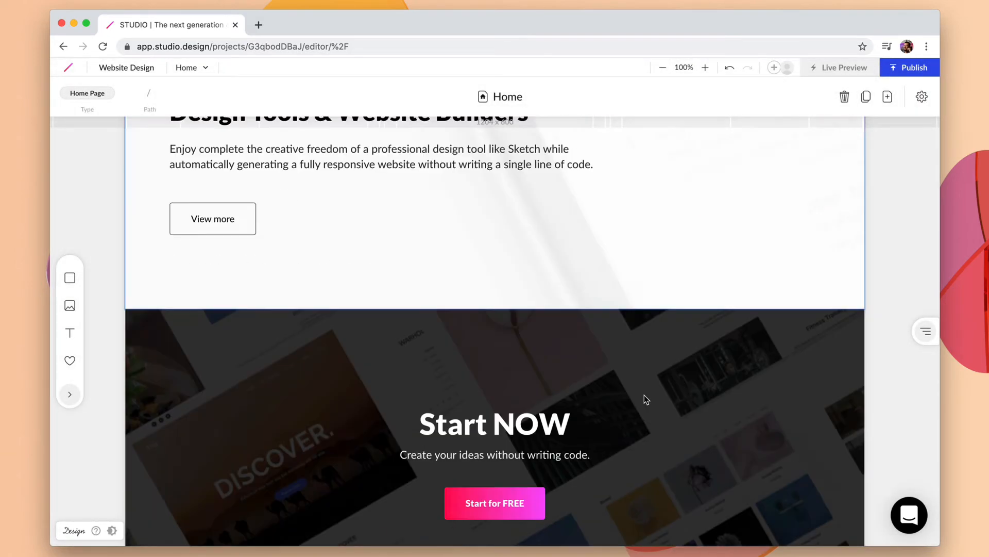
Scroll to the footer and create a symbol named 'Footer' from it
{"action": "scroll", "scroll_direction": "down", "scroll_amount": 3}
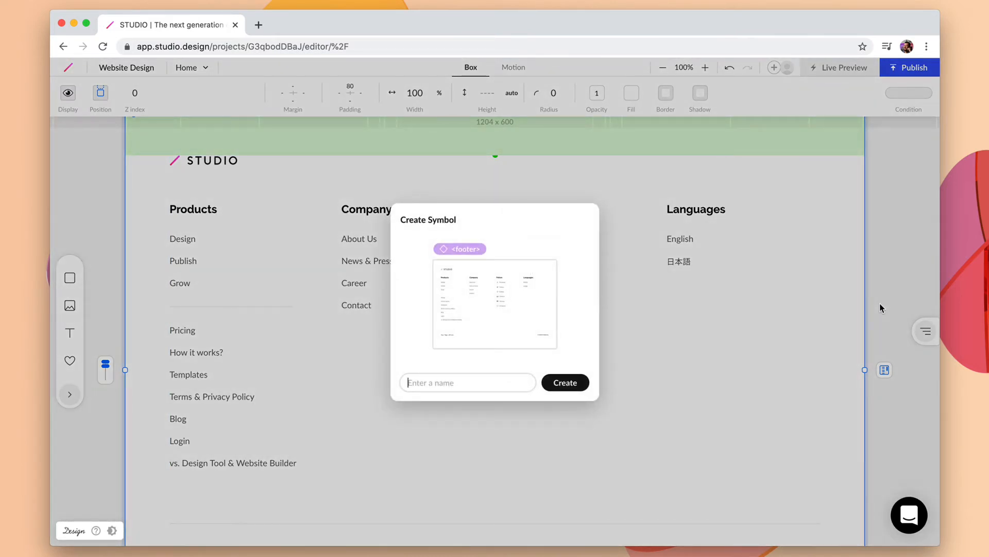
{"action": "type", "text": "Footer"}
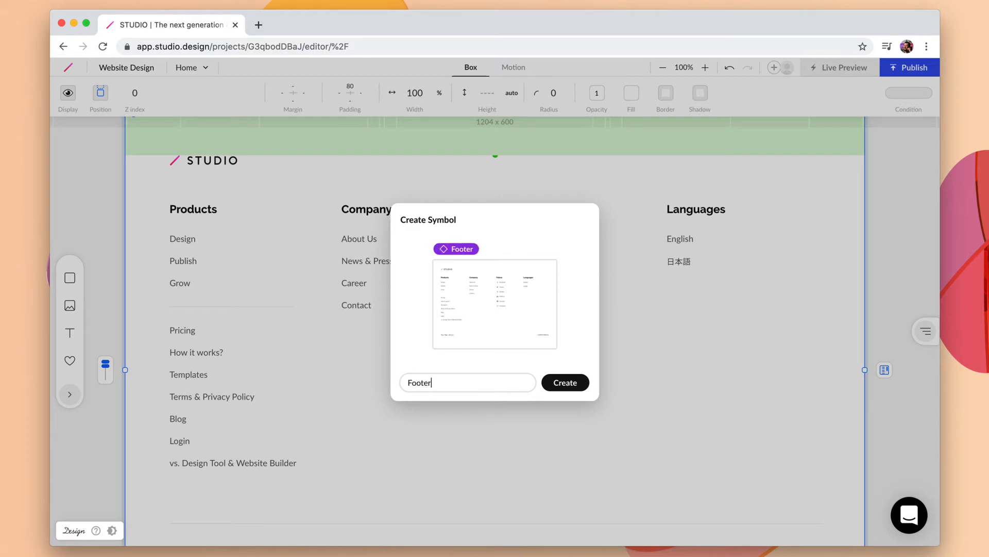
{"action": "left_click", "coordinate": [565, 382]}
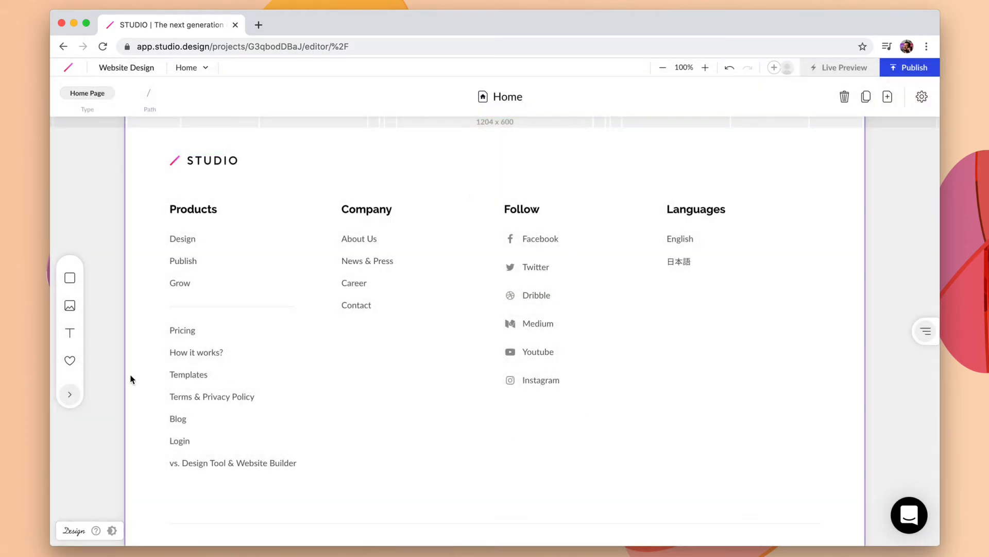
Show the saved symbols, then switch to Page 1 from the page dropdown
{"action": "left_click", "coordinate": [70, 394]}
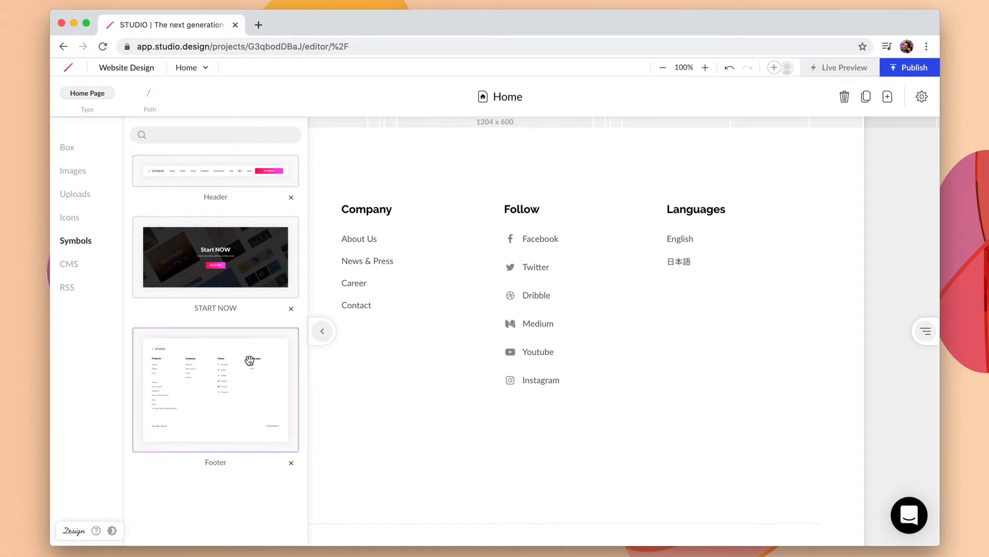
{"action": "left_click", "coordinate": [191, 67]}
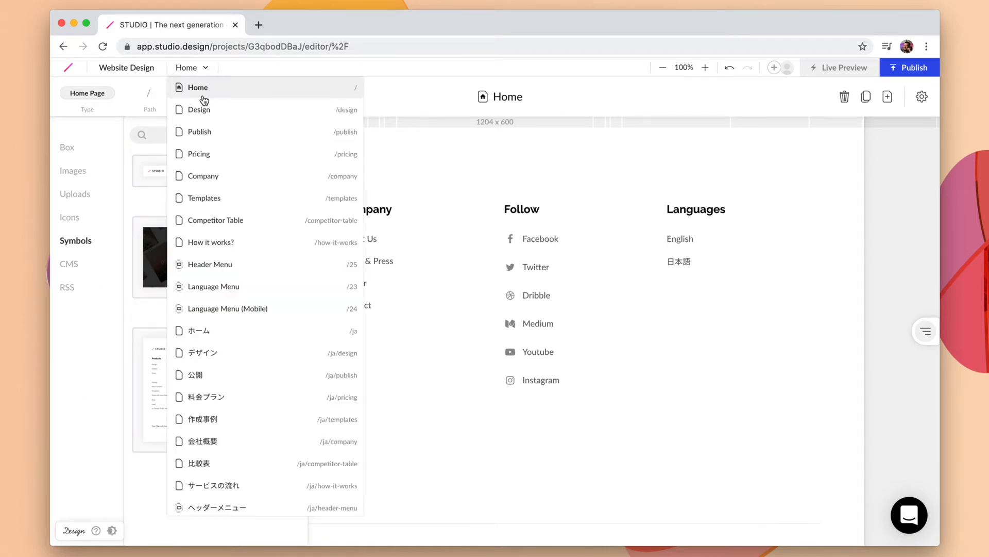
{"action": "scroll", "scroll_direction": "down", "scroll_amount": 3}
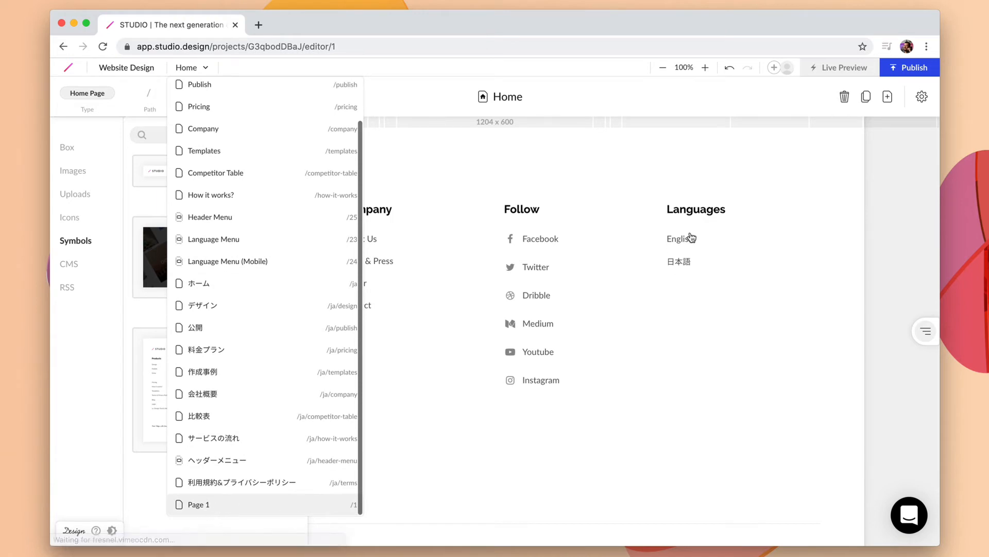
{"action": "left_click", "coordinate": [199, 504]}
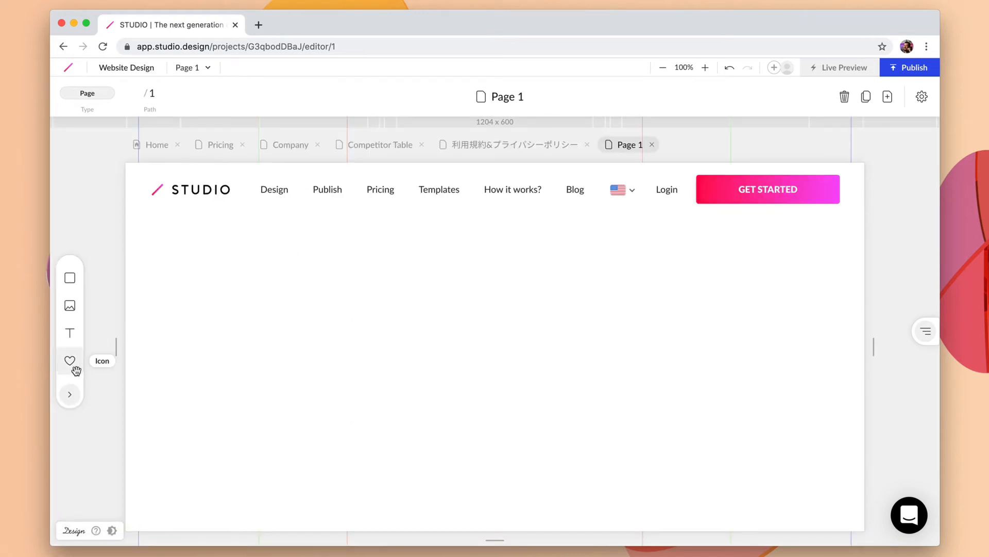
Insert the Basic Cover template from the Box category below the Header
{"action": "left_click", "coordinate": [70, 393]}
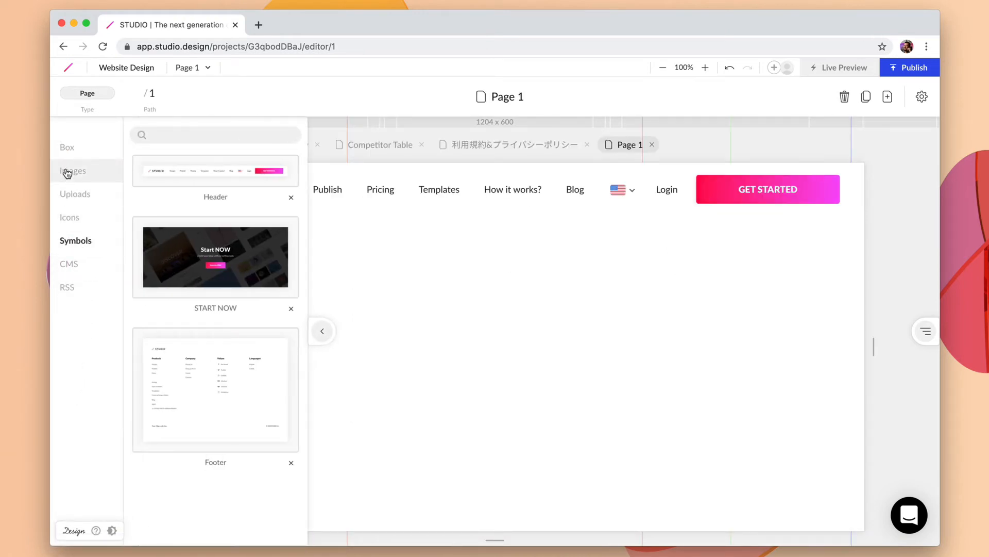
{"action": "left_click", "coordinate": [67, 147]}
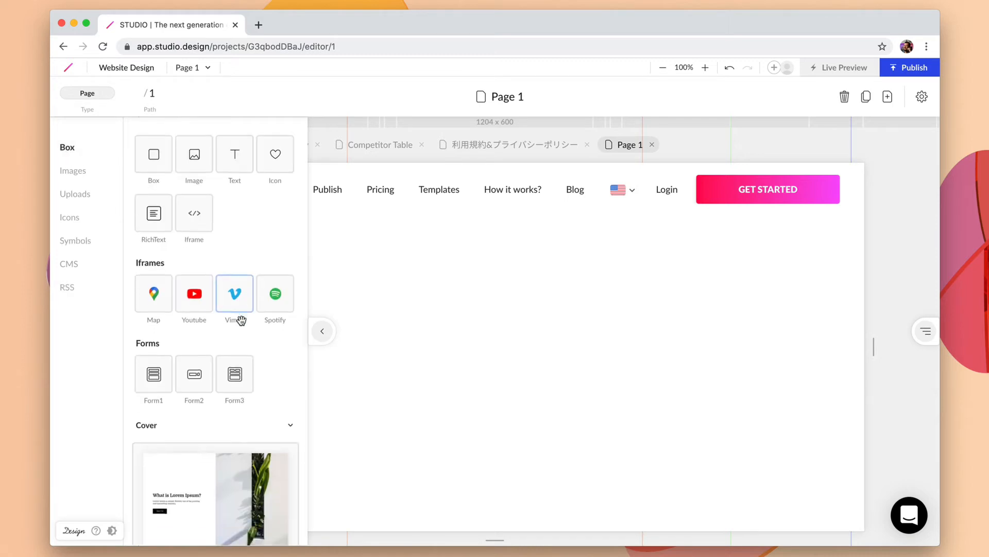
{"action": "scroll", "scroll_direction": "down", "scroll_amount": 3}
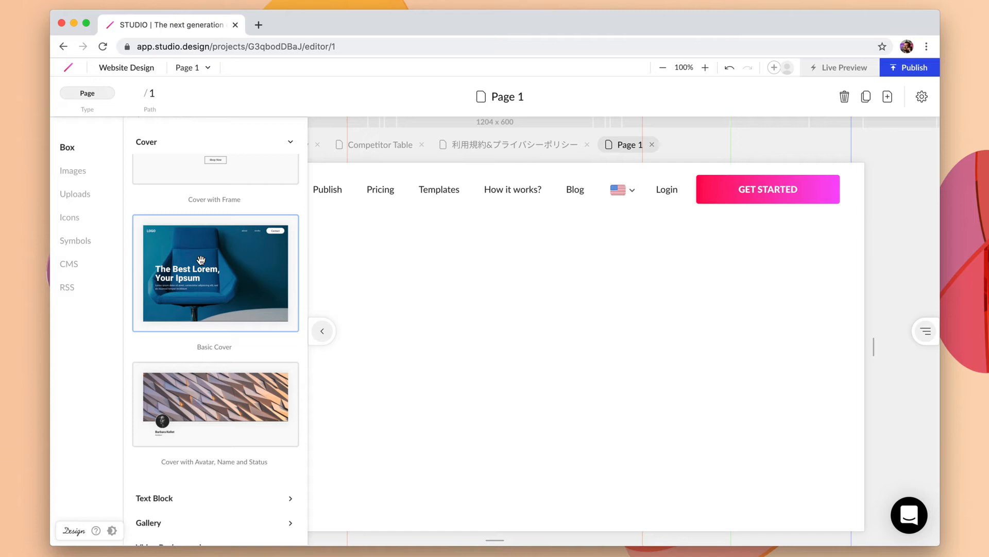
{"action": "left_click", "coordinate": [214, 272]}
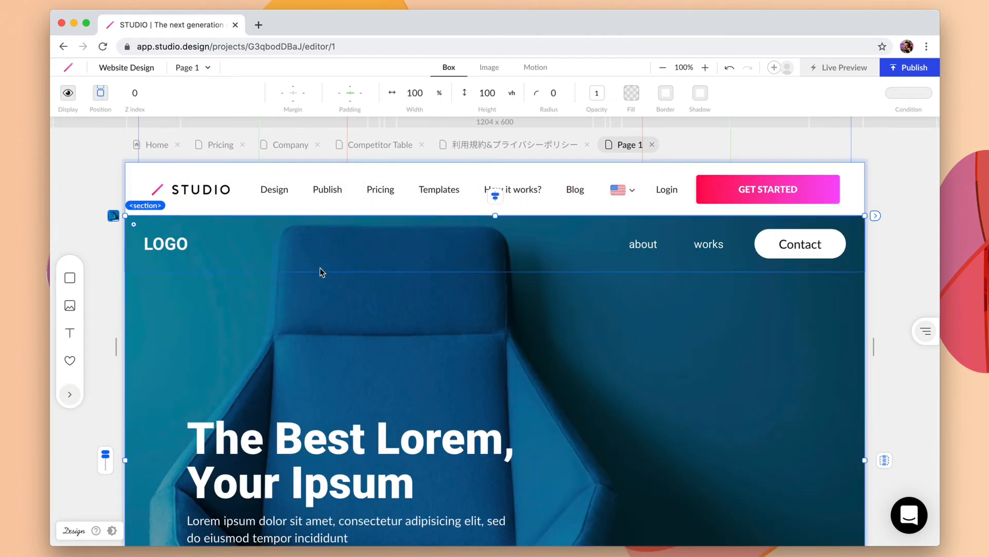
{"action": "scroll", "scroll_direction": "up", "scroll_amount": 3}
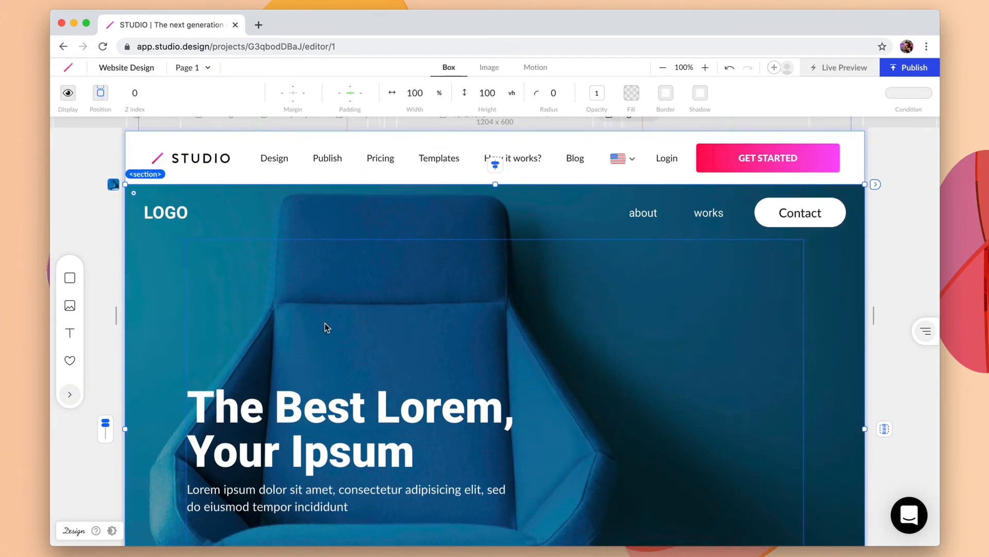
{"action": "left_click", "coordinate": [327, 327]}
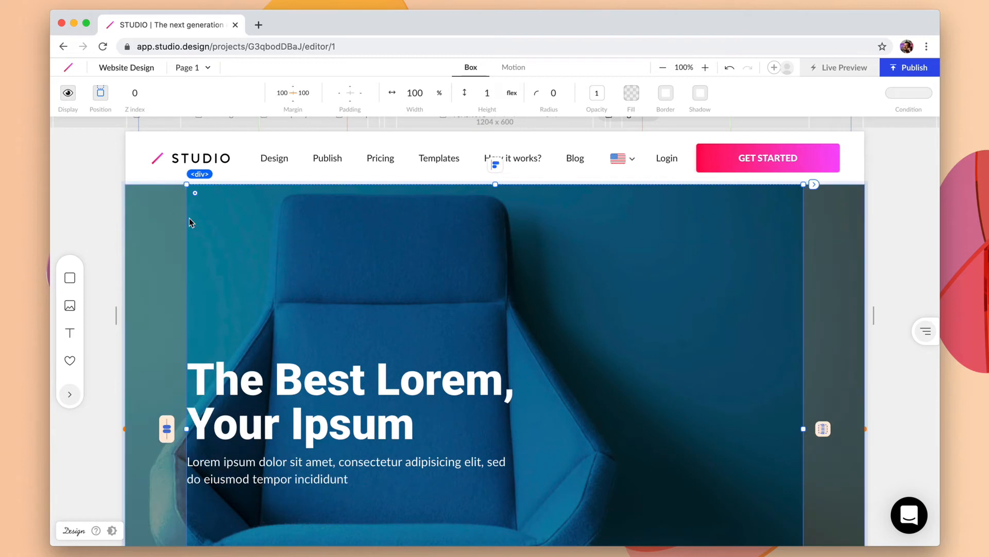
{"action": "scroll", "scroll_direction": "down", "scroll_amount": 3}
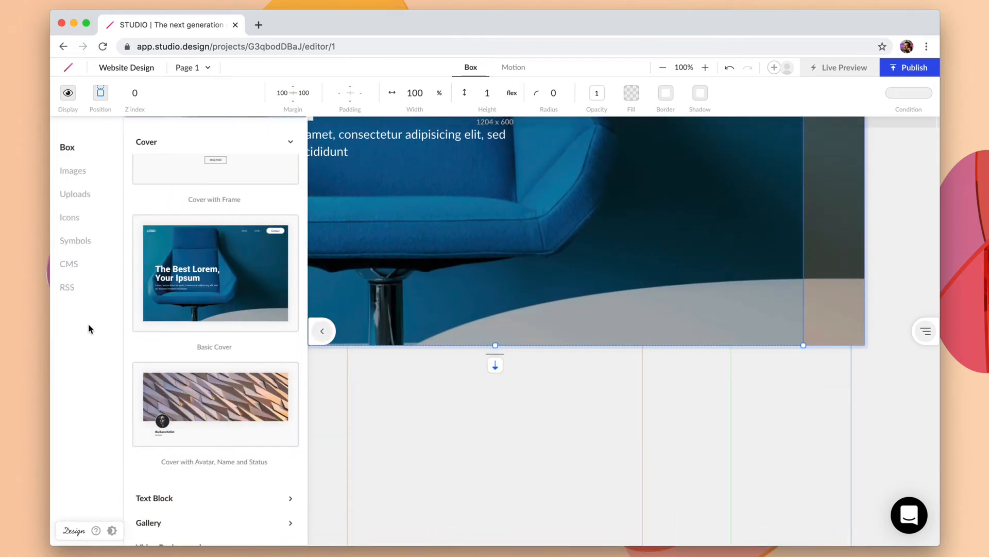
Place the START NOW and Footer symbols below the cover and zoom out to 50%
{"action": "left_click", "coordinate": [75, 240]}
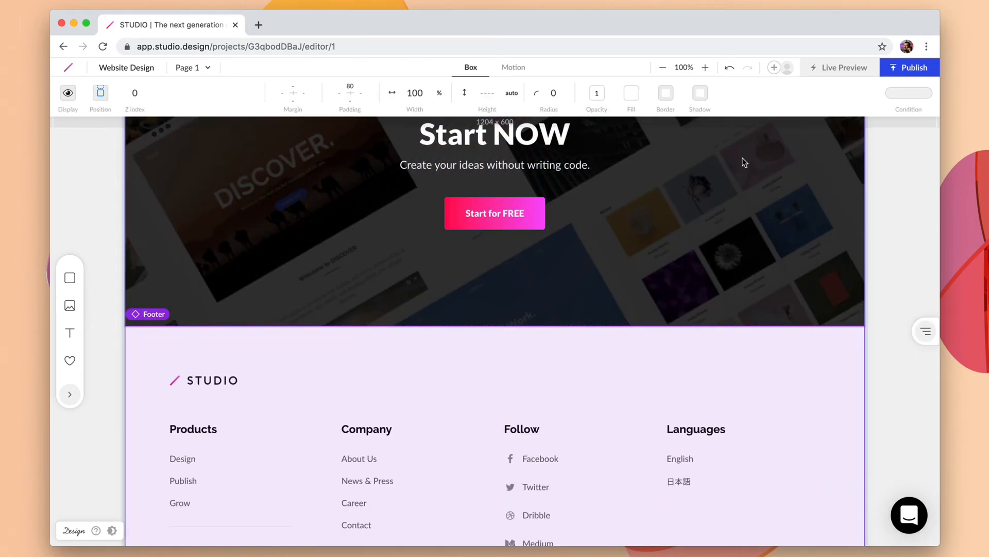
{"action": "left_click", "coordinate": [663, 67]}
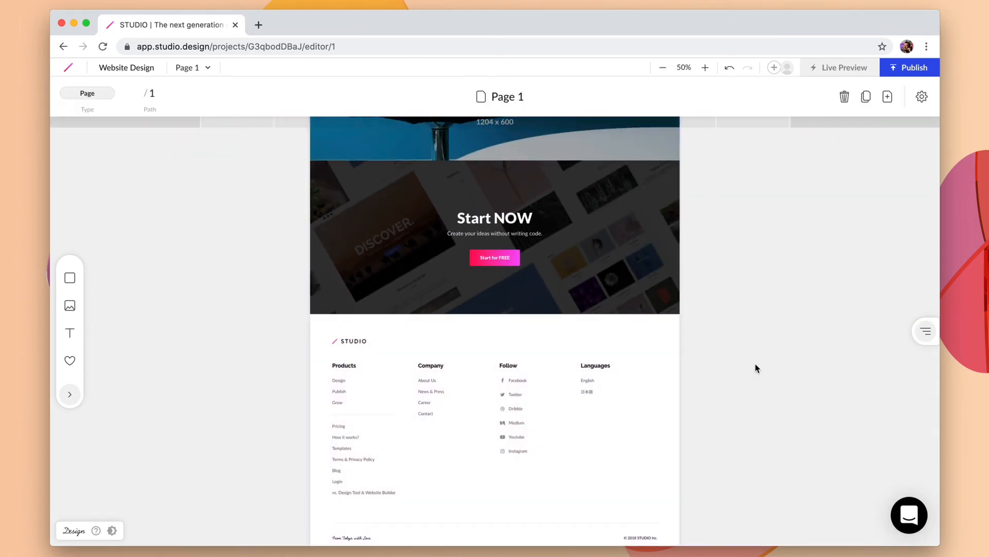
{"action": "scroll", "scroll_direction": "up", "scroll_amount": 3}
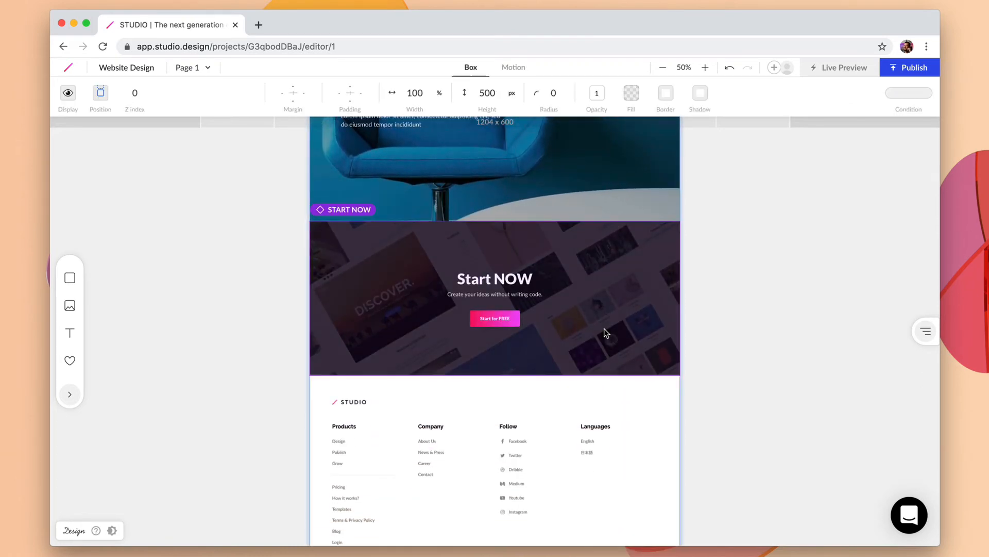
Give the START NOW section an 'ipad' background photo and edit its heading text
{"action": "left_click", "coordinate": [495, 300]}
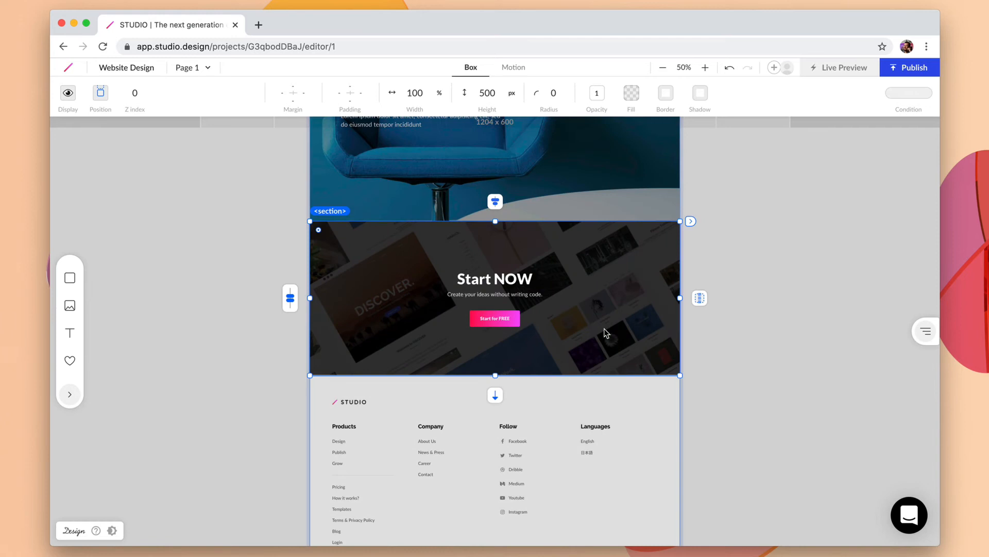
{"action": "left_click", "coordinate": [70, 306]}
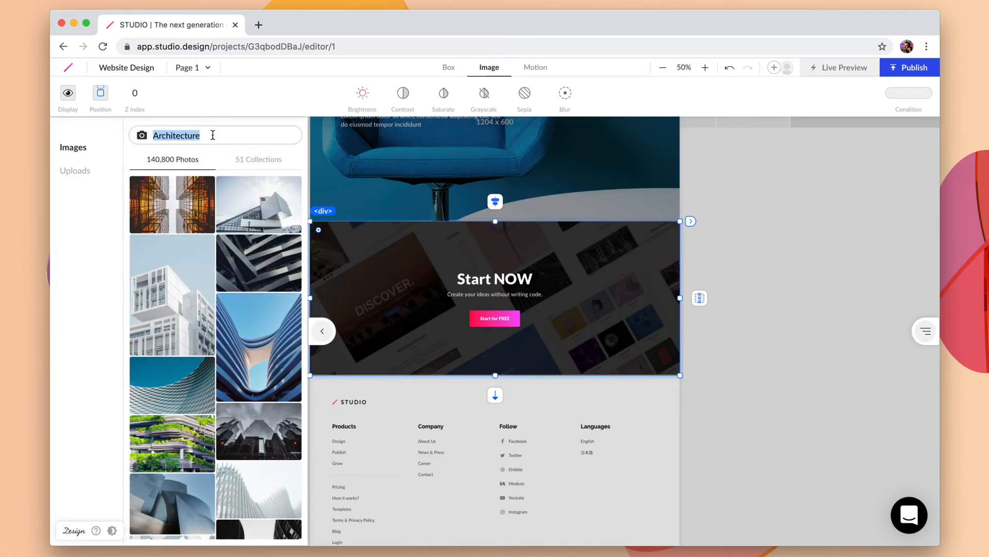
{"action": "type", "text": "ipad"}
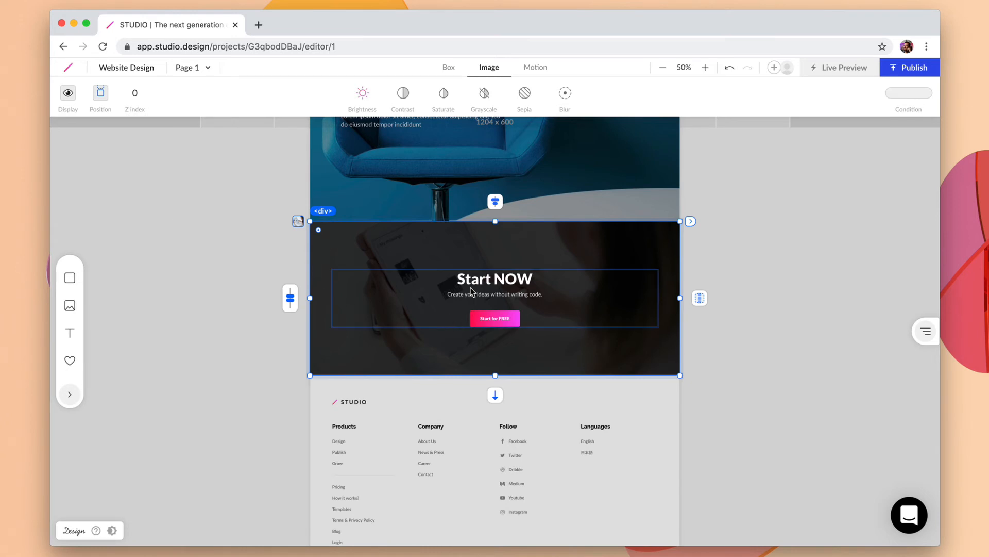
{"action": "double_click", "coordinate": [495, 278]}
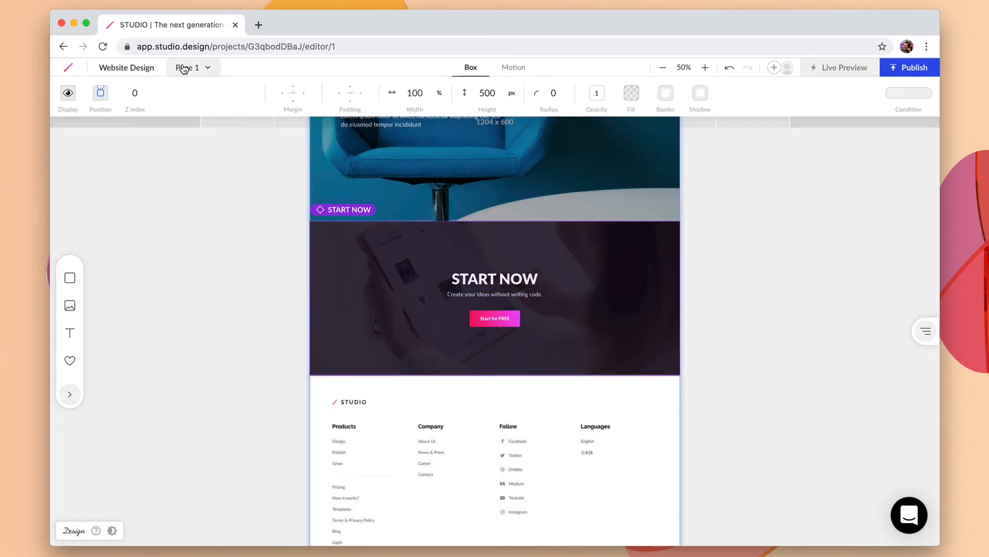
{"action": "left_click", "coordinate": [189, 68]}
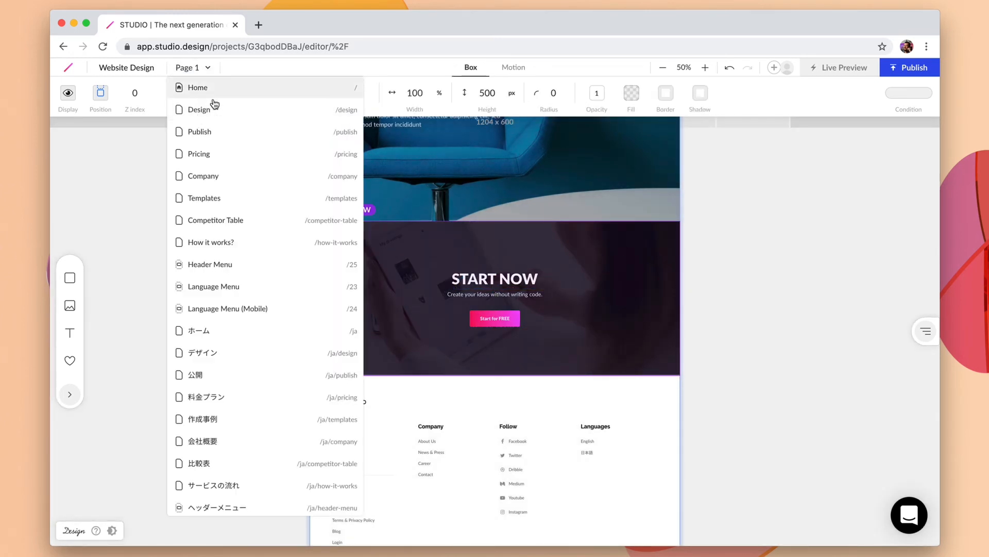
{"action": "left_click", "coordinate": [197, 87]}
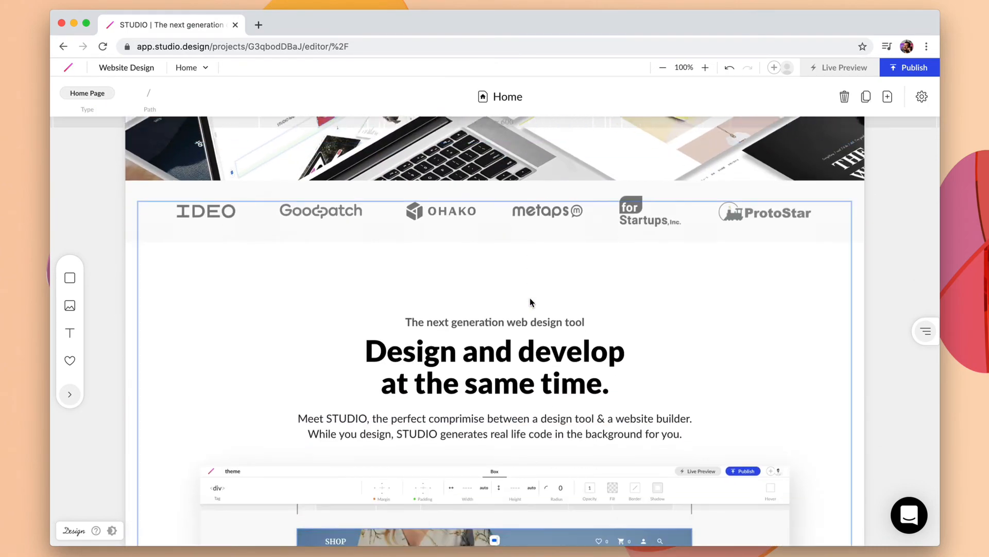
{"action": "scroll", "scroll_direction": "down", "scroll_amount": 3}
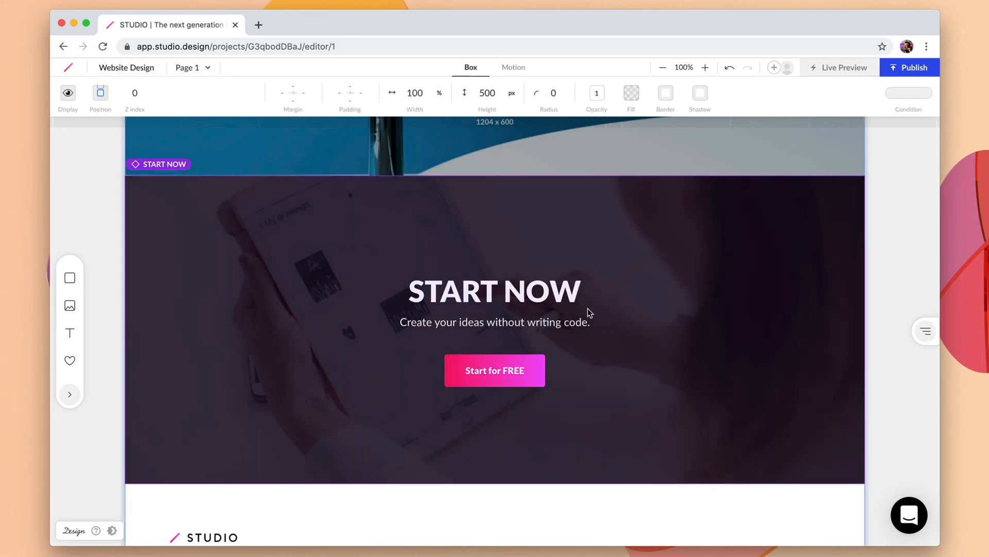
{"action": "mouse_move", "coordinate": [540, 306]}
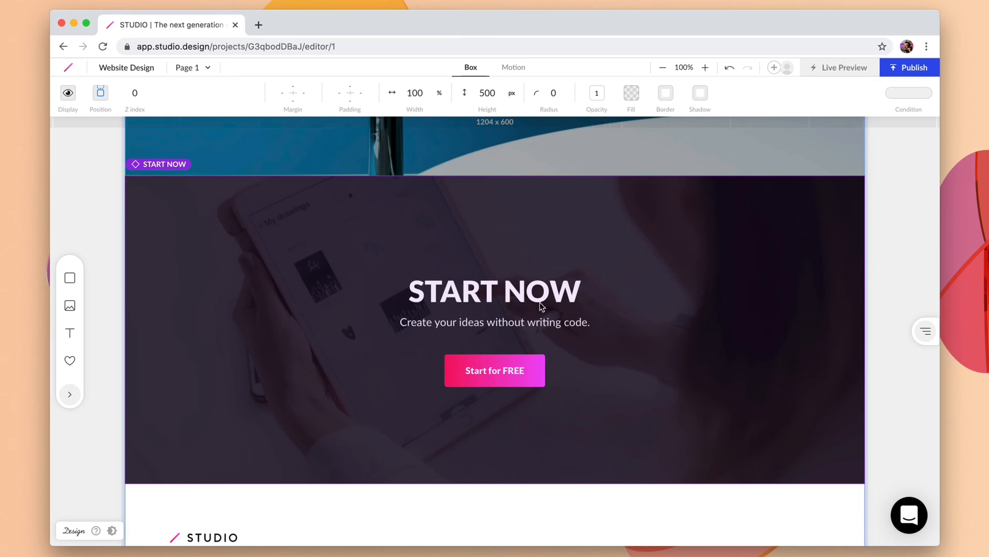
Detach the START NOW section from its symbol with Shift+Cmd+J
{"action": "key", "text": "shift+cmd+j"}
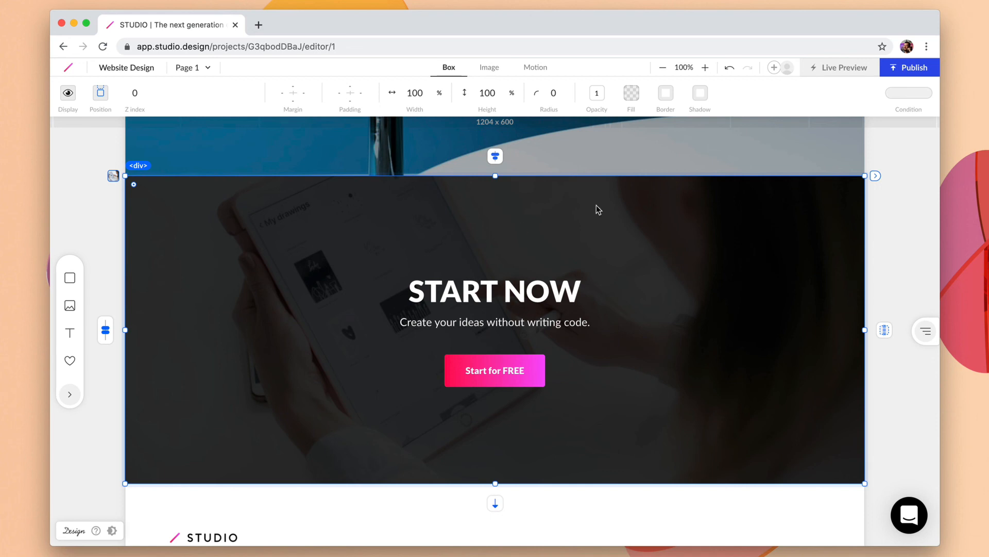
Set the START NOW background photo brightness to 0.6 and compare with the saved symbols
{"action": "left_click", "coordinate": [489, 68]}
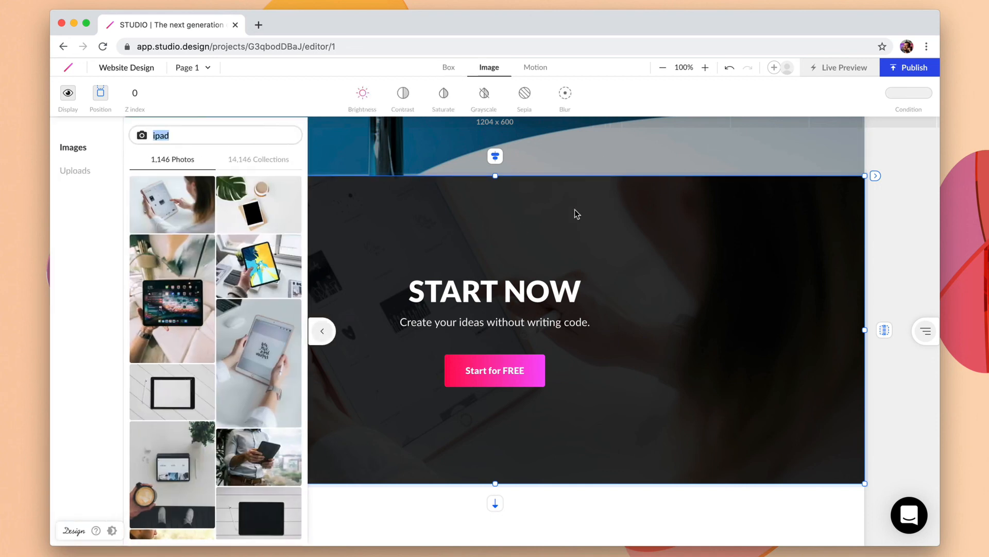
{"action": "left_click", "coordinate": [362, 92]}
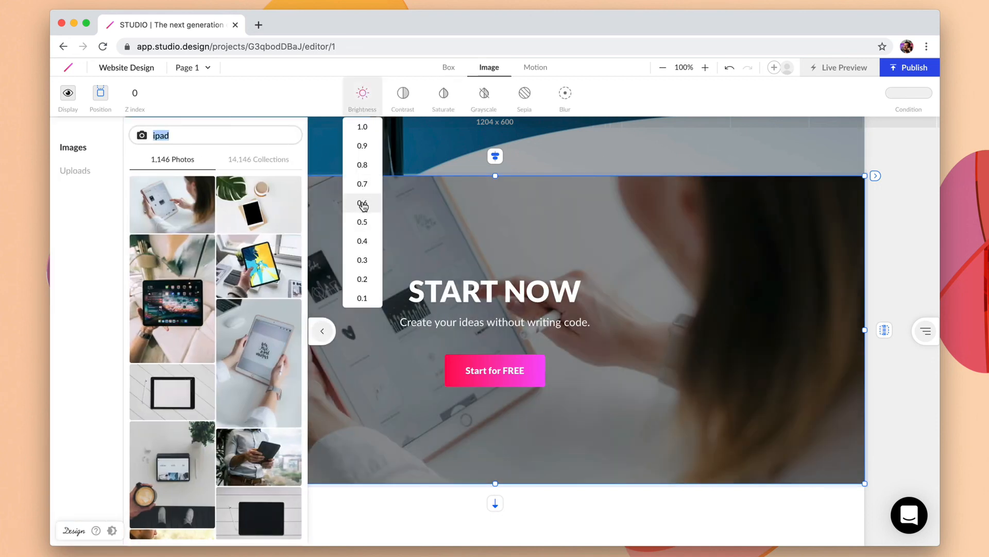
{"action": "left_click", "coordinate": [362, 203]}
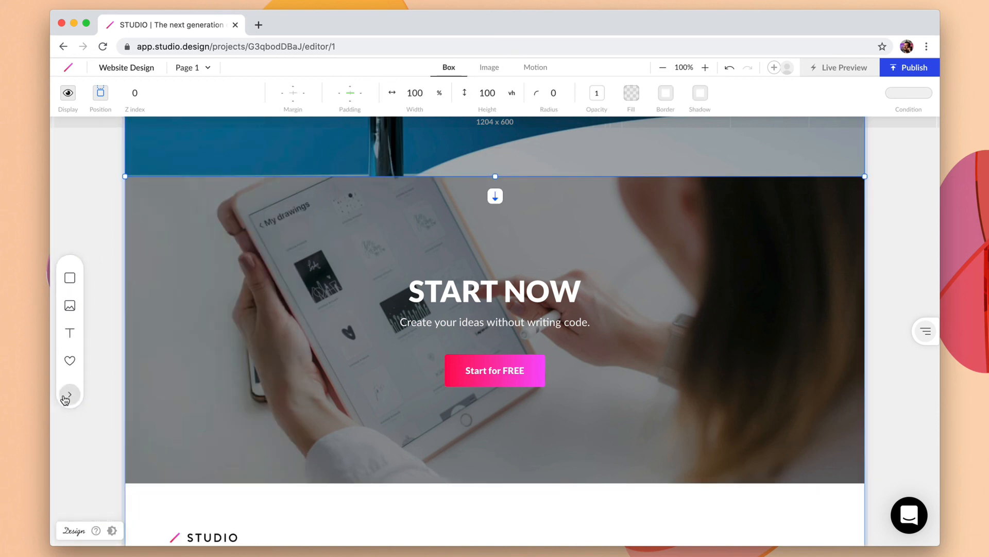
{"action": "left_click", "coordinate": [70, 396]}
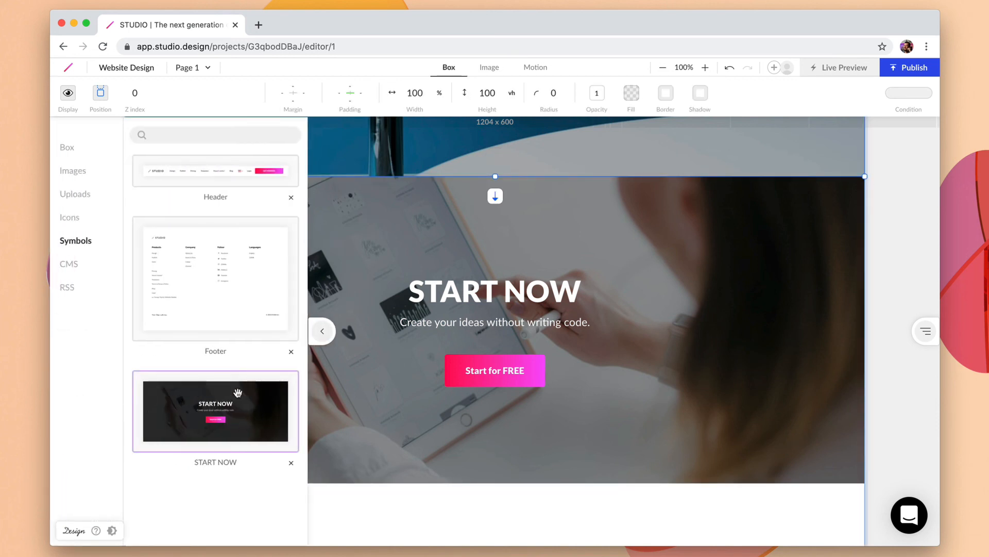